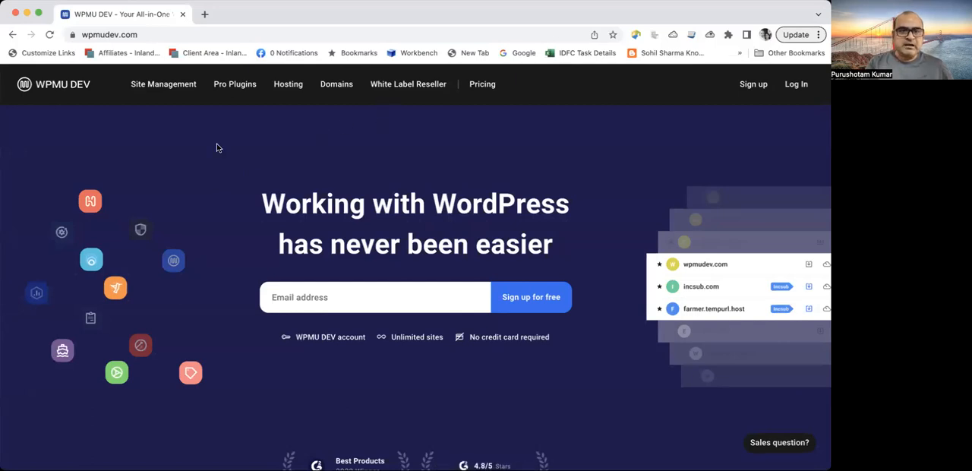
- Scroll the homepage past the review badges to the 'save weeks of work' site-management section
click(110, 35)
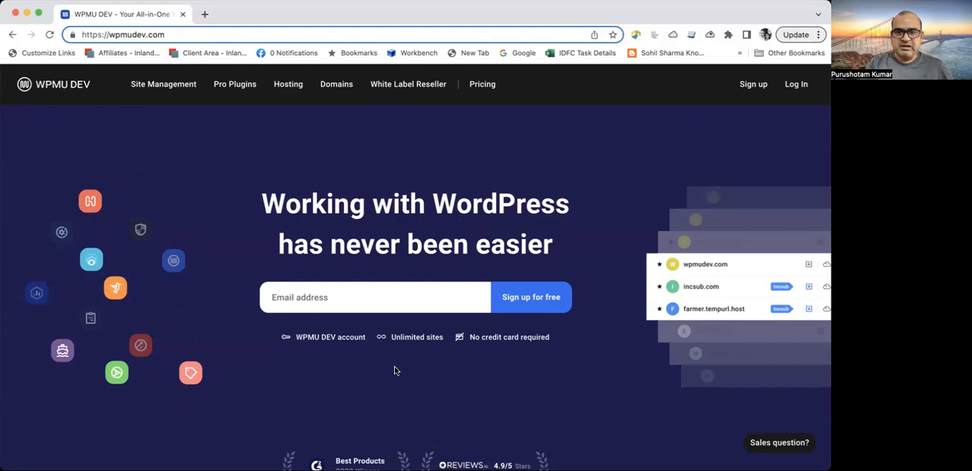
scroll(down, 3)
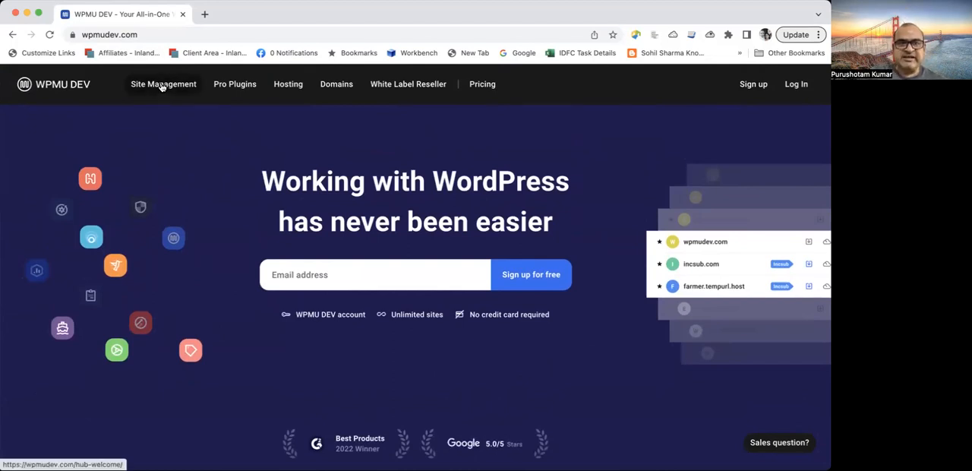
mouse_move(163, 83)
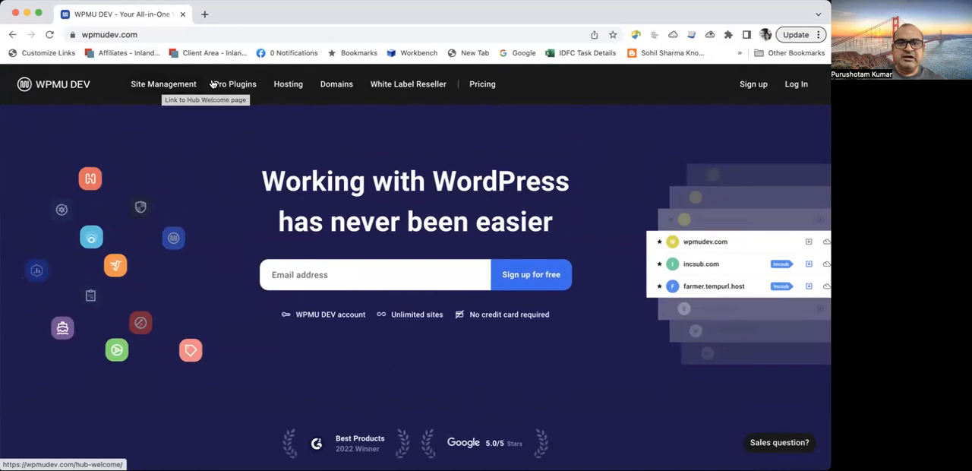
mouse_move(235, 84)
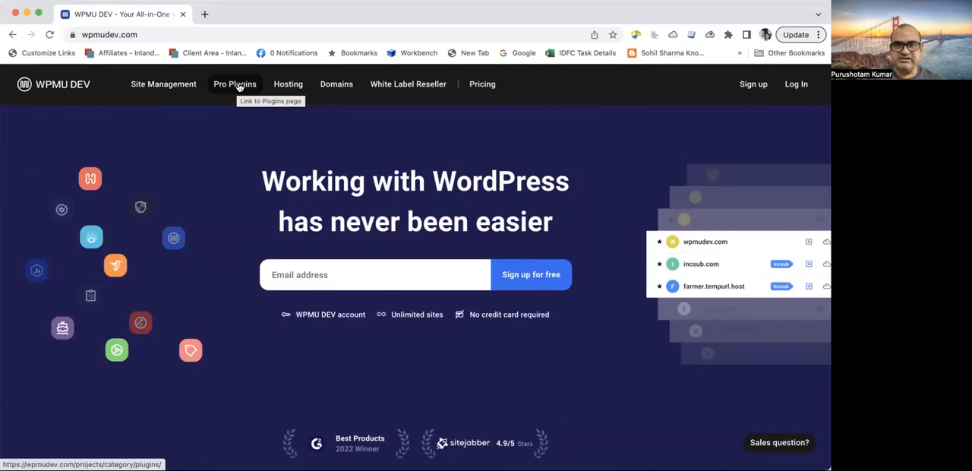
mouse_move(287, 83)
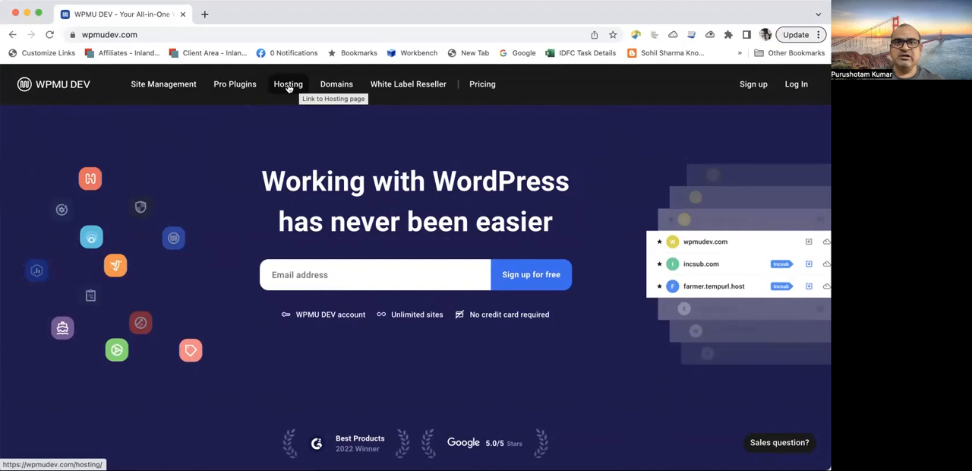
mouse_move(336, 84)
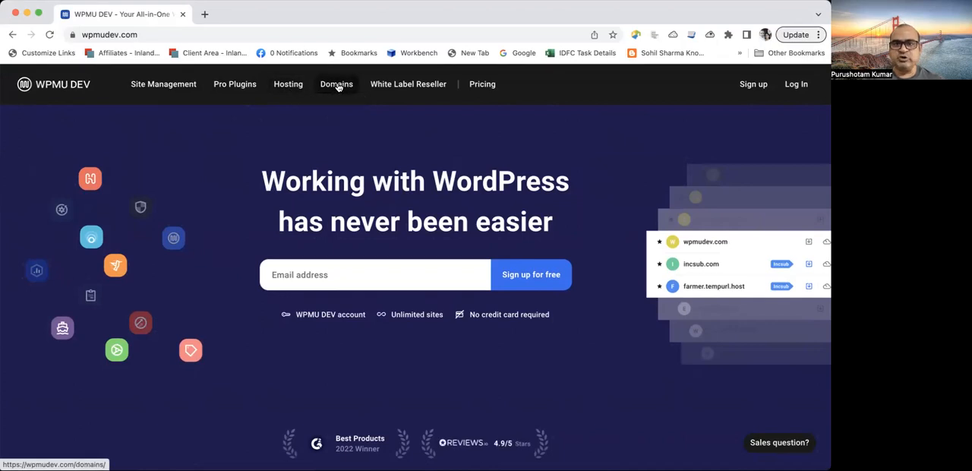
mouse_move(408, 84)
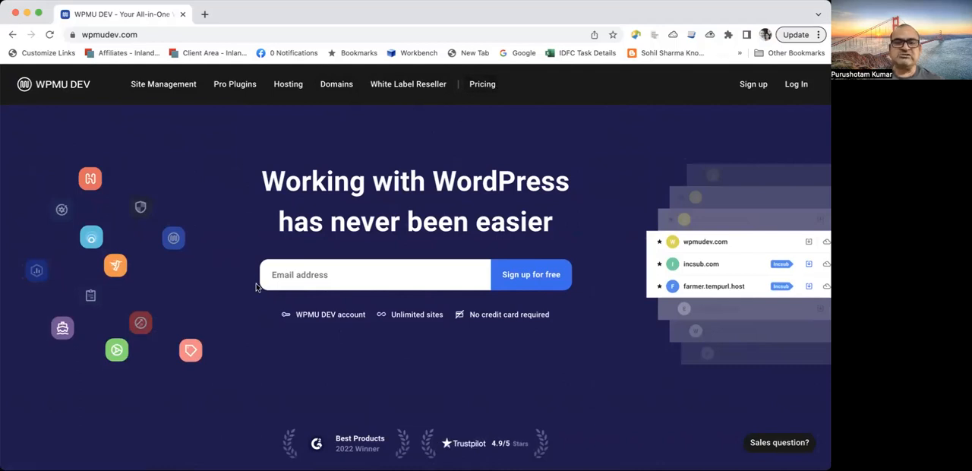
scroll(down, 3)
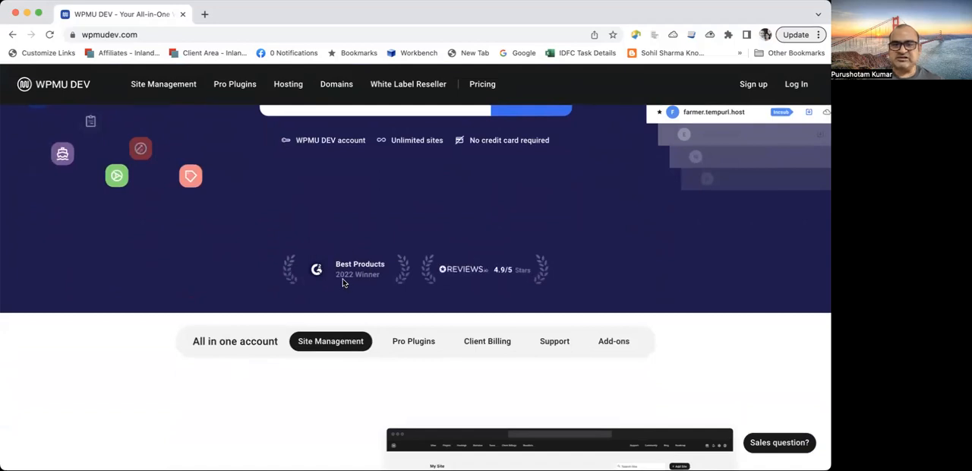
mouse_move(518, 271)
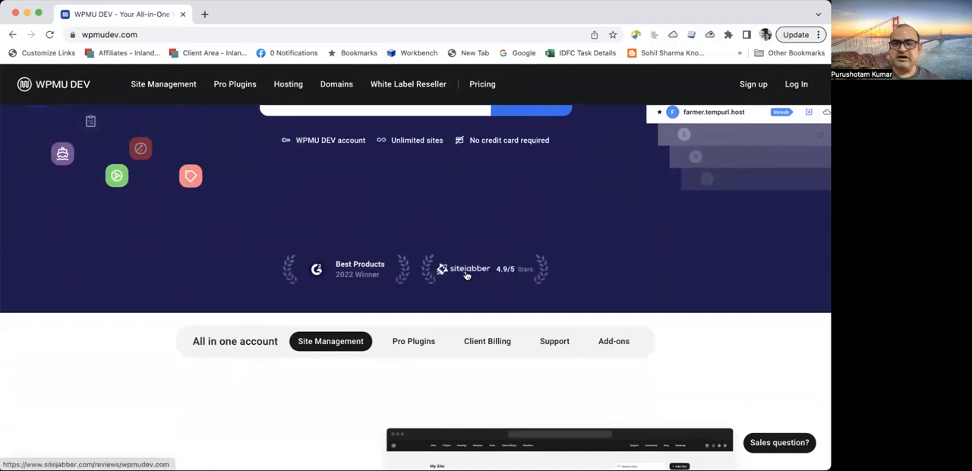
scroll(down, 3)
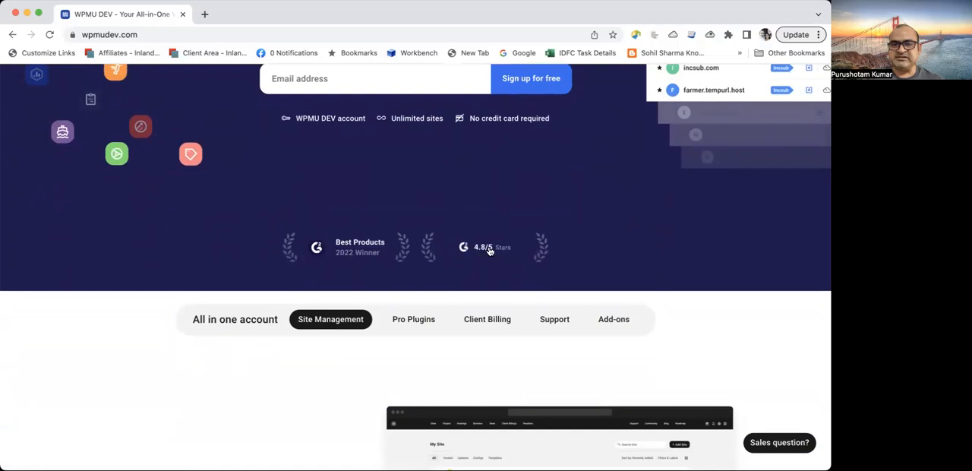
mouse_move(501, 246)
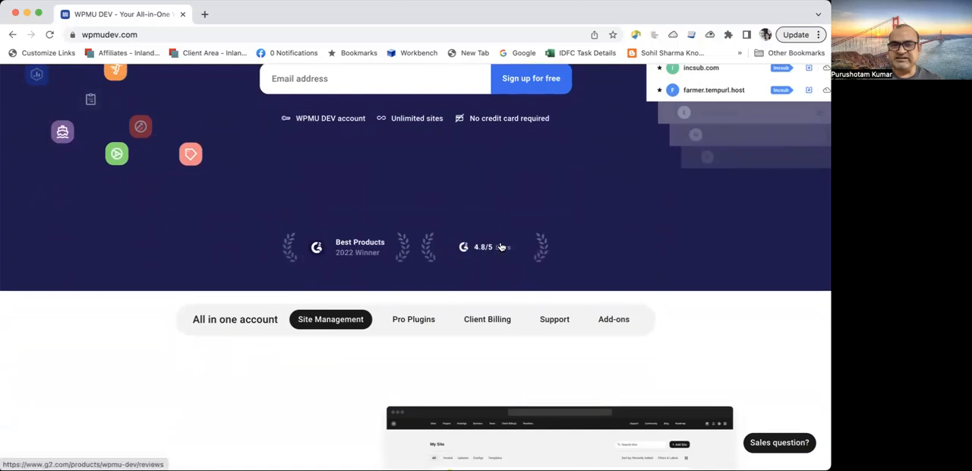
mouse_move(499, 251)
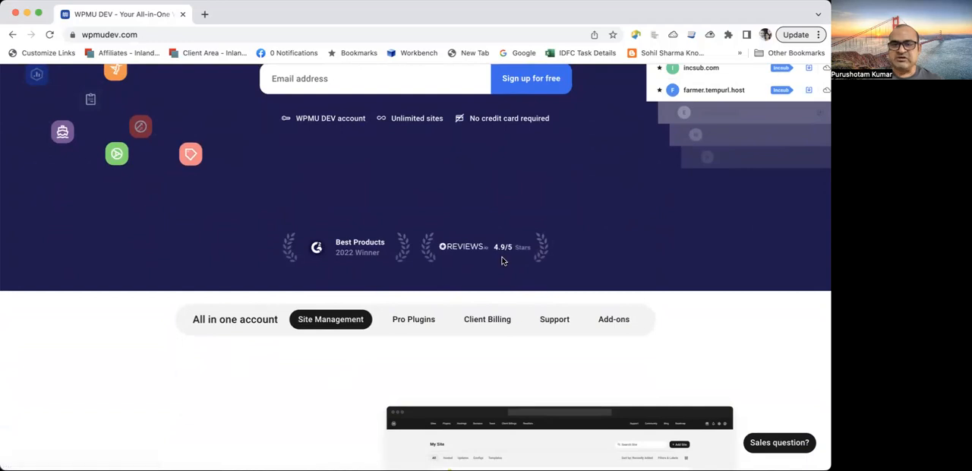
mouse_move(521, 249)
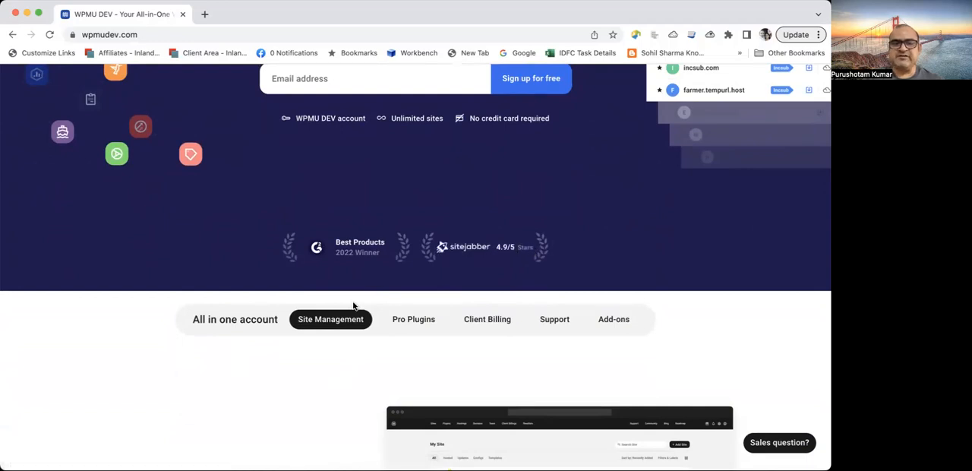
mouse_move(532, 256)
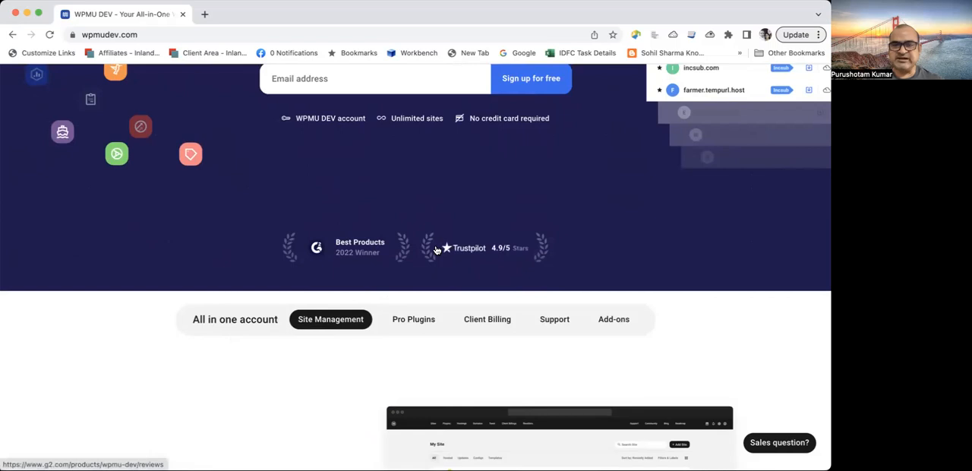
mouse_move(114, 355)
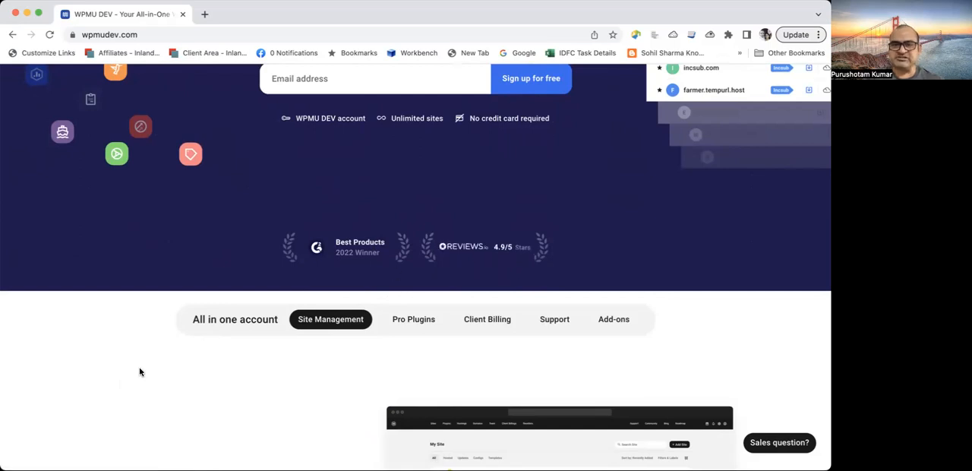
scroll(down, 3)
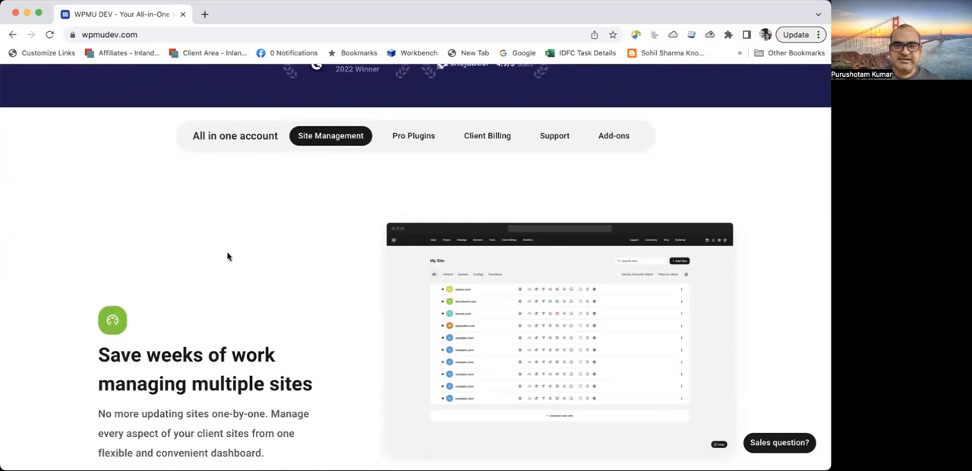
scroll(down, 3)
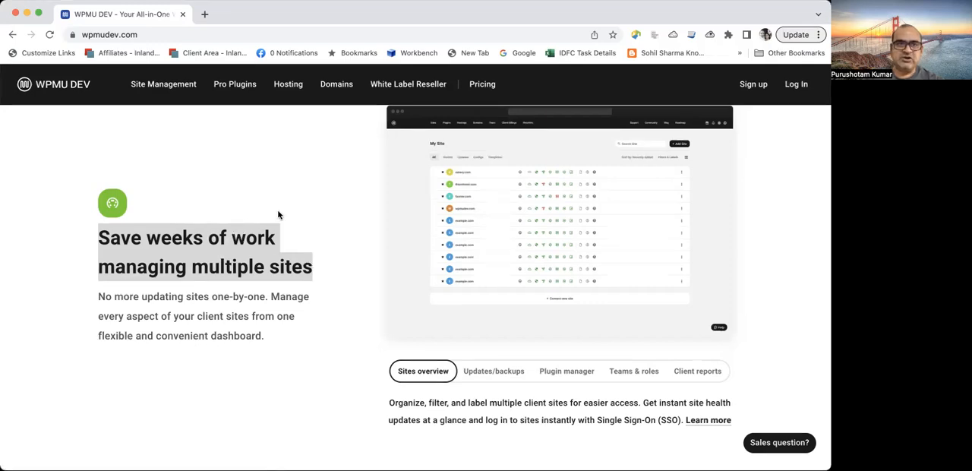
mouse_move(310, 206)
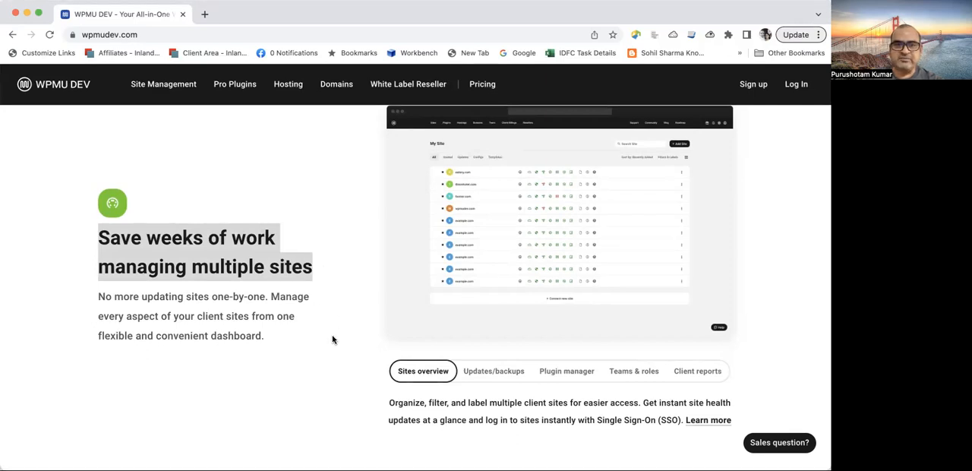
- Scroll down to the Pro Add-ons cards for Pro Plugins, White Label and Hosting
scroll(down, 3)
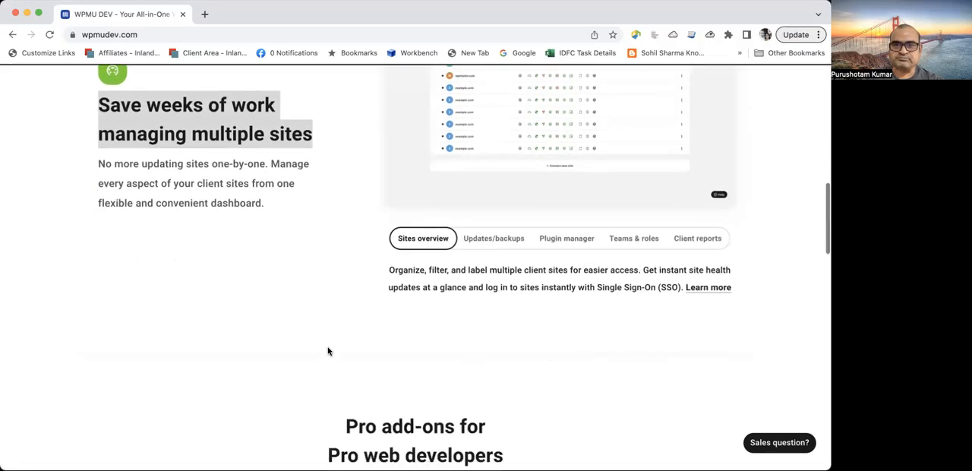
scroll(down, 3)
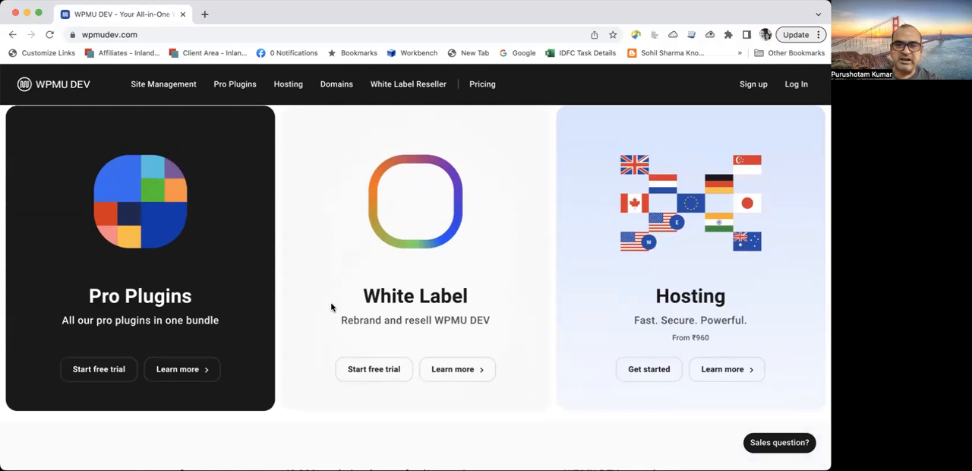
mouse_move(264, 265)
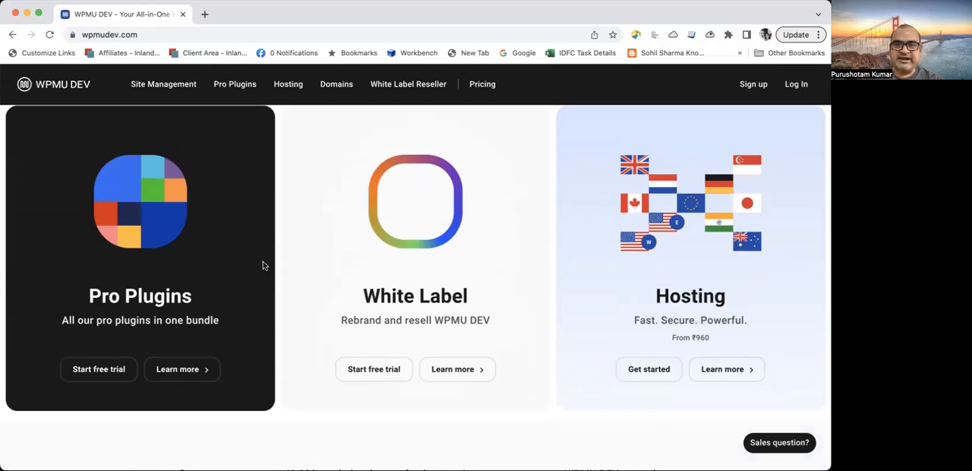
mouse_move(429, 221)
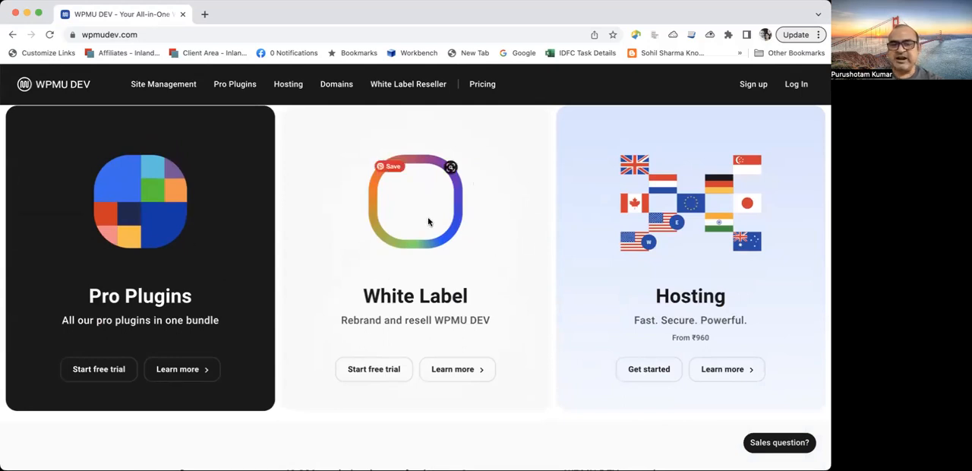
mouse_move(794, 237)
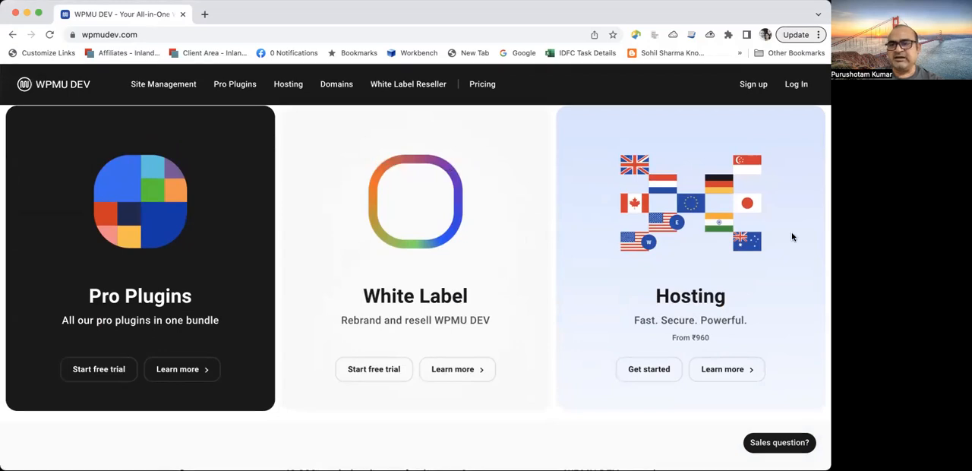
mouse_move(746, 301)
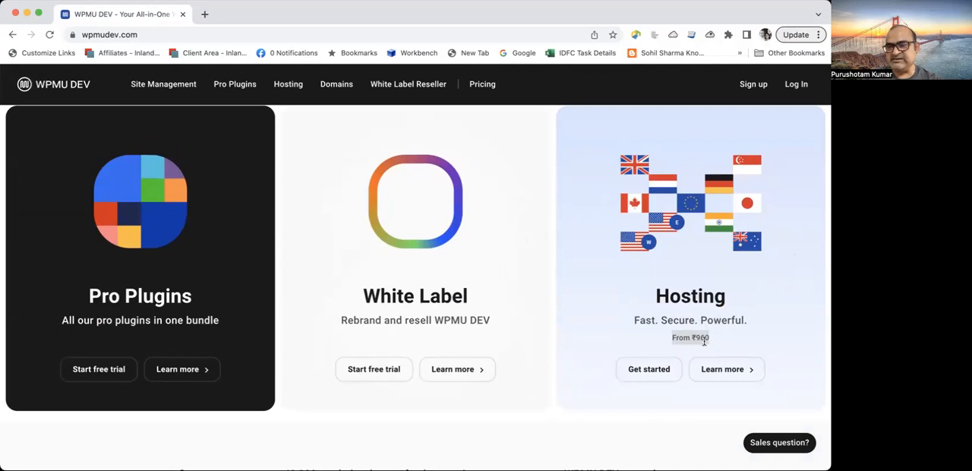
mouse_move(648, 369)
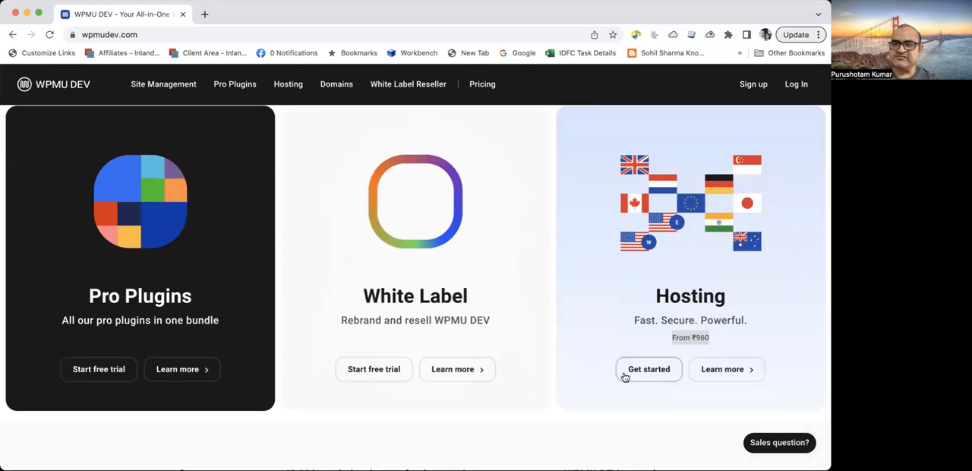
mouse_move(527, 449)
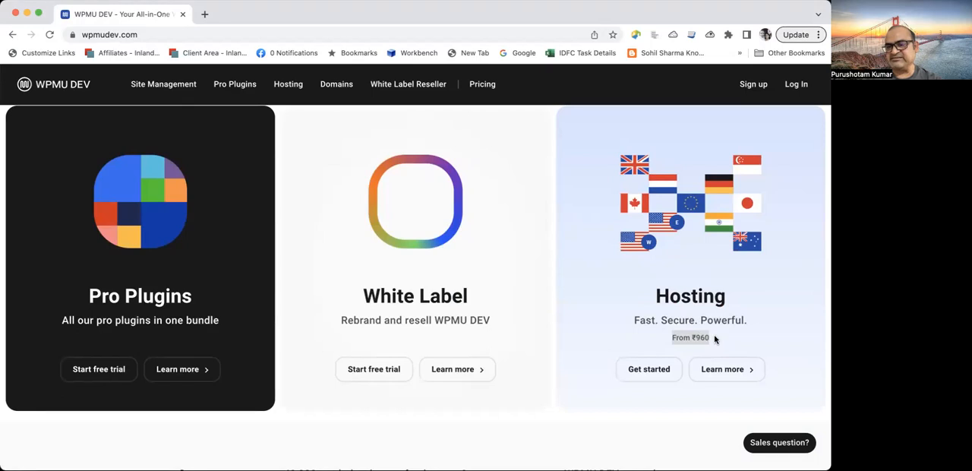
- View the 'Real users. Real reviews.' G2 awards section, then scroll up to the WordPress hero banner
scroll(down, 3)
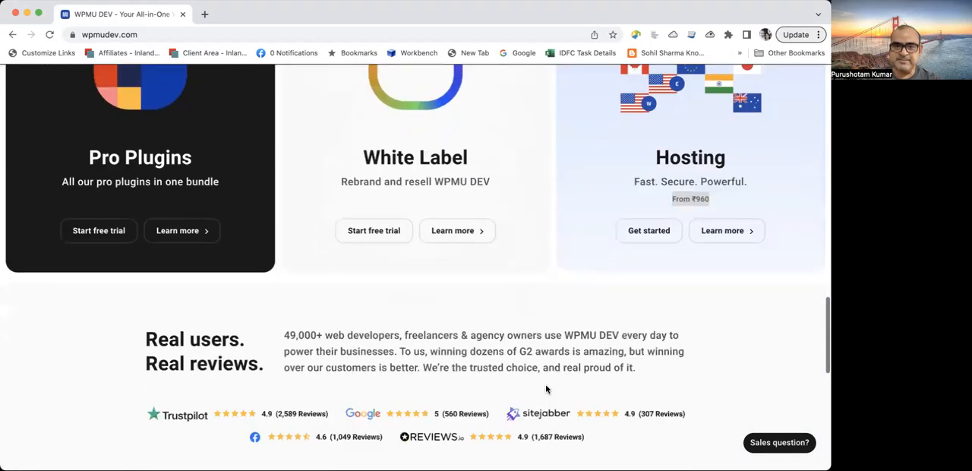
scroll(down, 3)
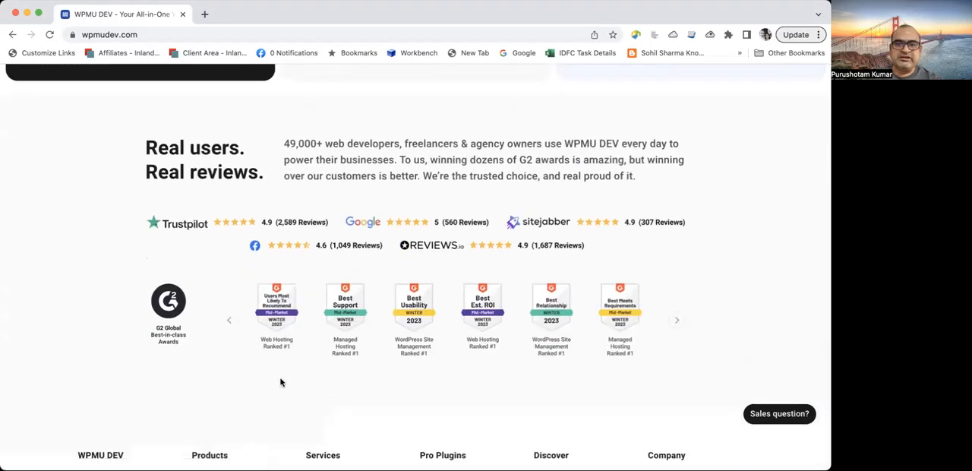
mouse_move(295, 266)
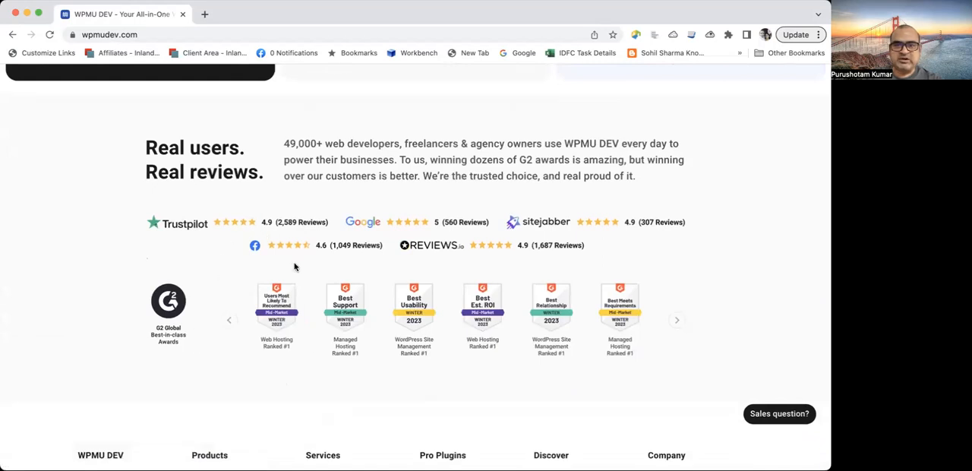
mouse_move(655, 272)
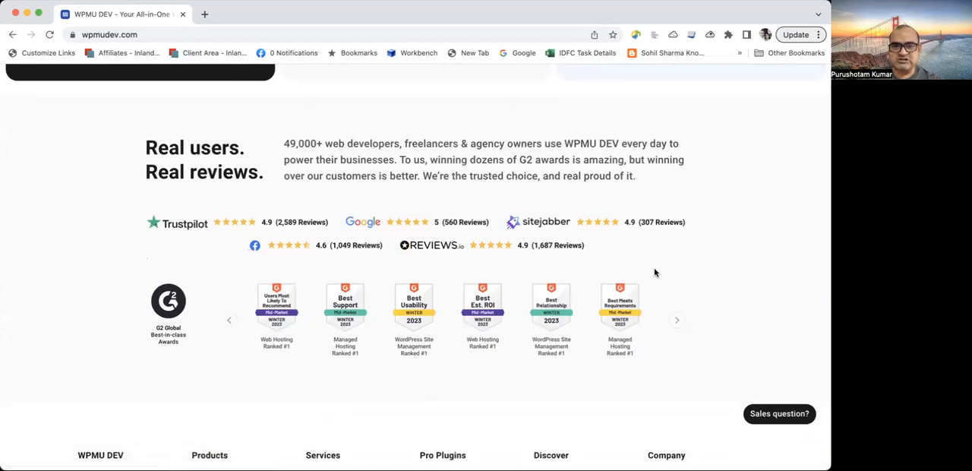
scroll(down, 3)
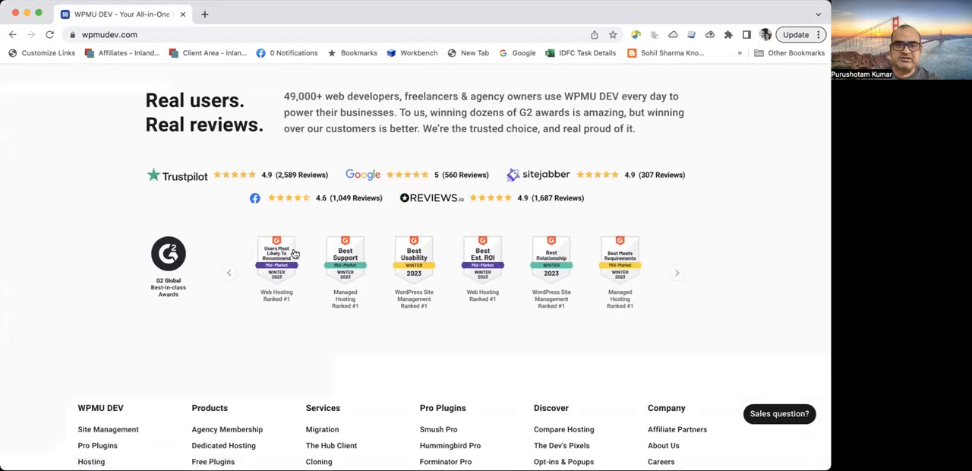
mouse_move(277, 259)
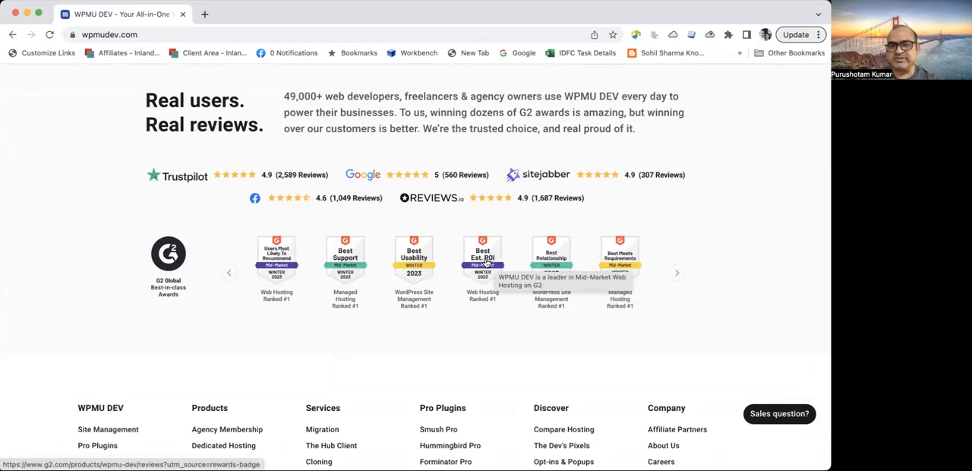
mouse_move(552, 255)
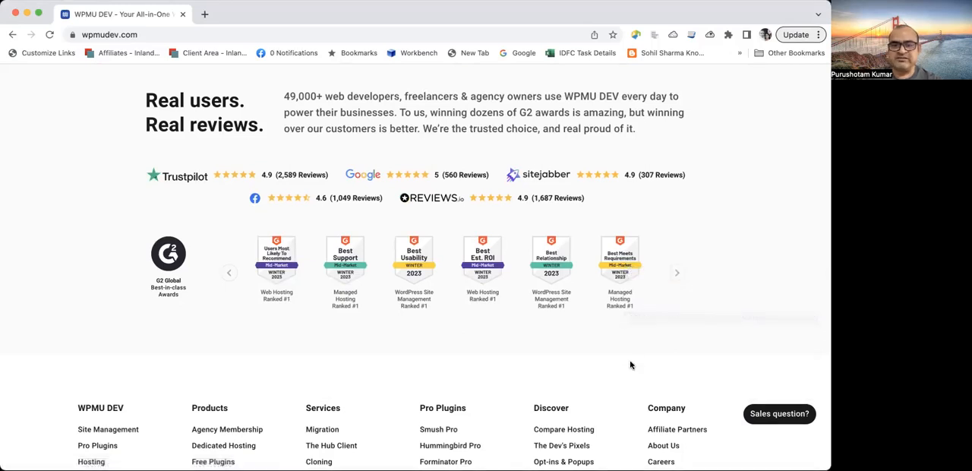
scroll(up, 3)
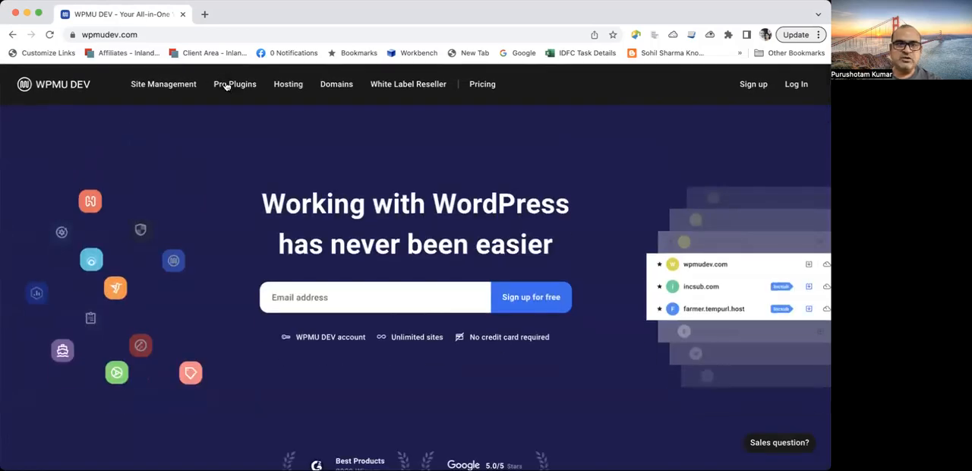
- Open Pro Plugins from Site Management and browse the Image Optimization, SEO, Security and Backups cards
click(163, 84)
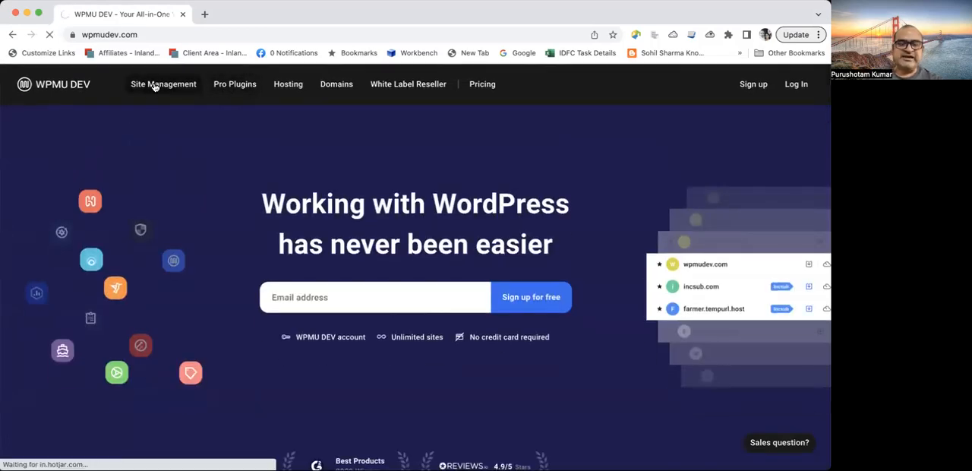
click(163, 84)
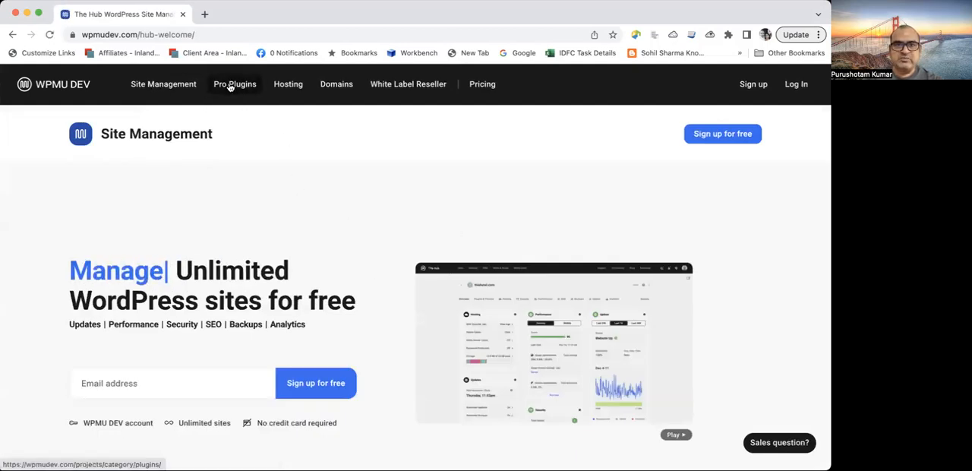
click(235, 83)
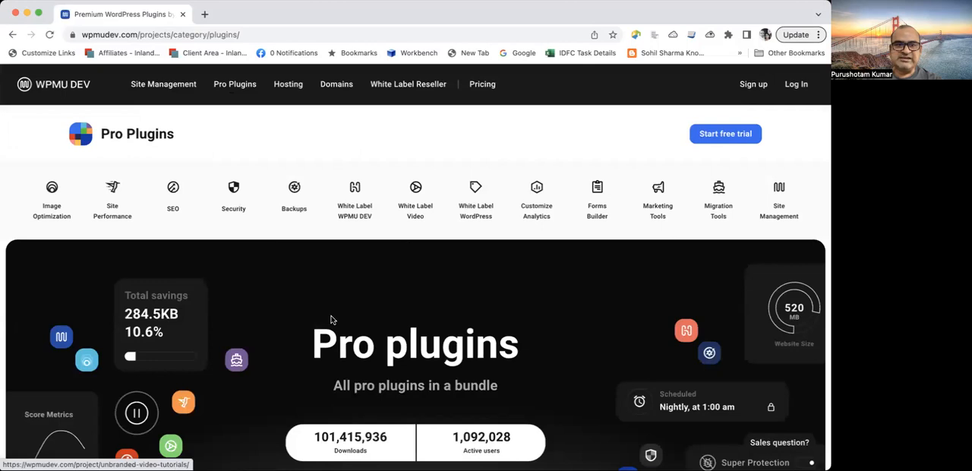
scroll(down, 3)
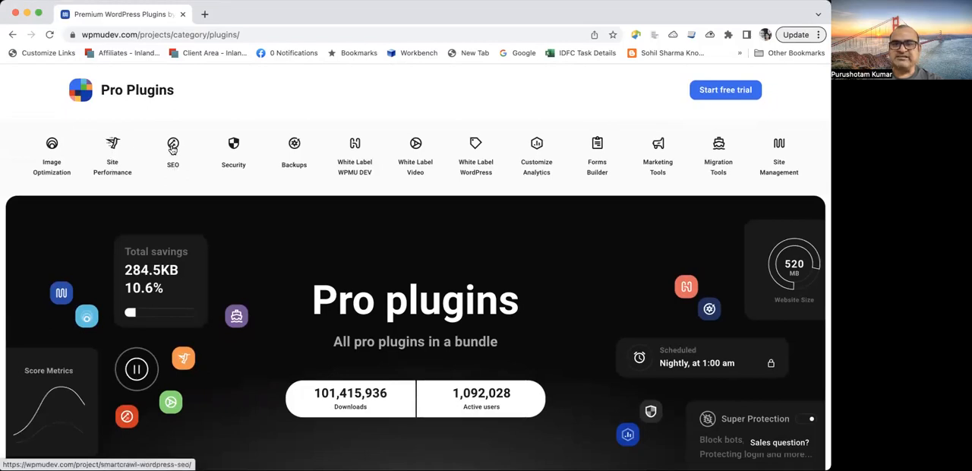
mouse_move(234, 148)
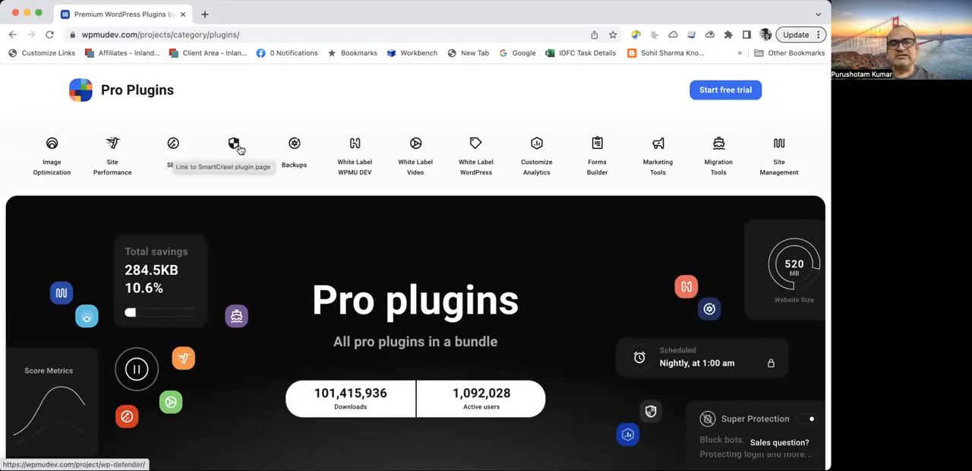
mouse_move(234, 152)
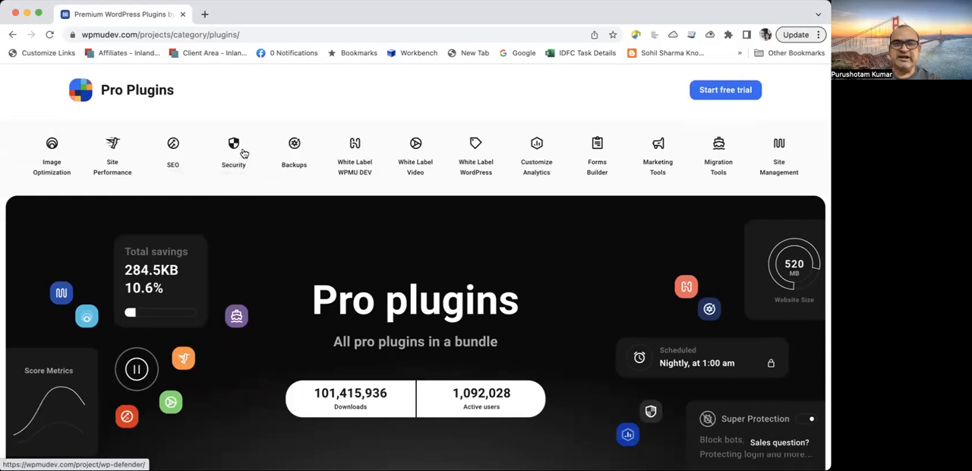
mouse_move(294, 152)
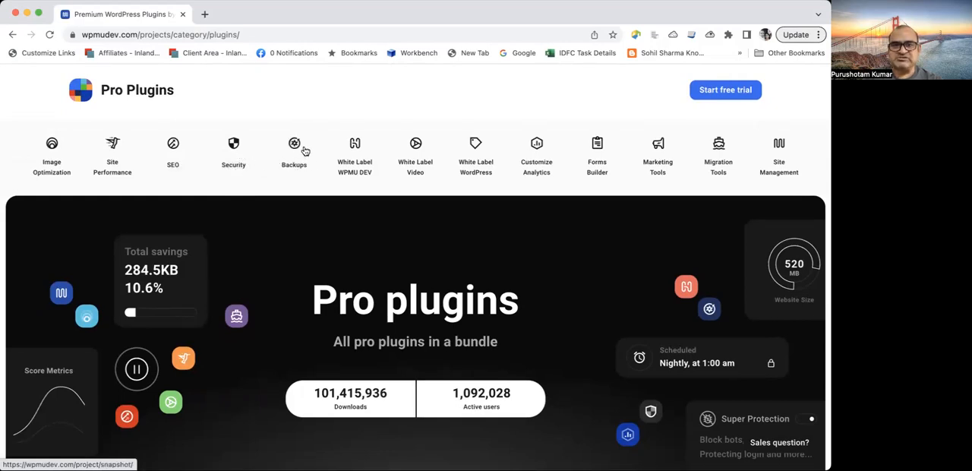
mouse_move(372, 150)
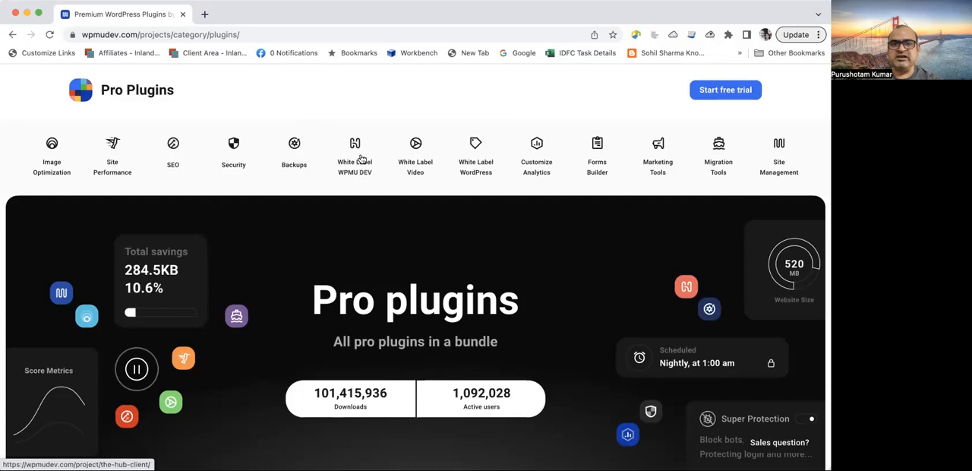
mouse_move(416, 167)
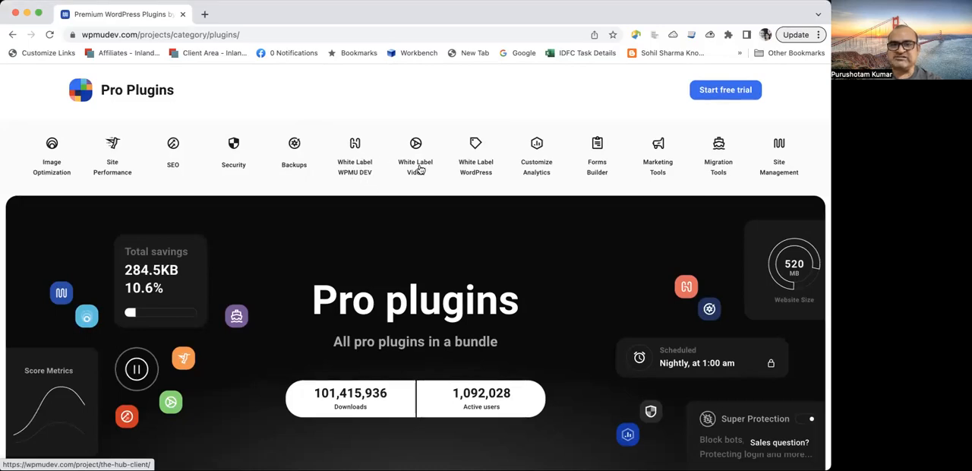
mouse_move(415, 155)
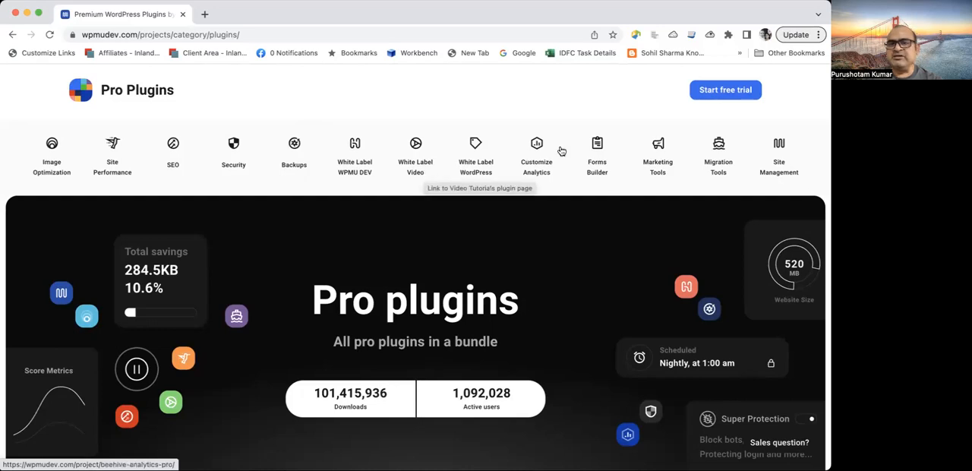
mouse_move(549, 180)
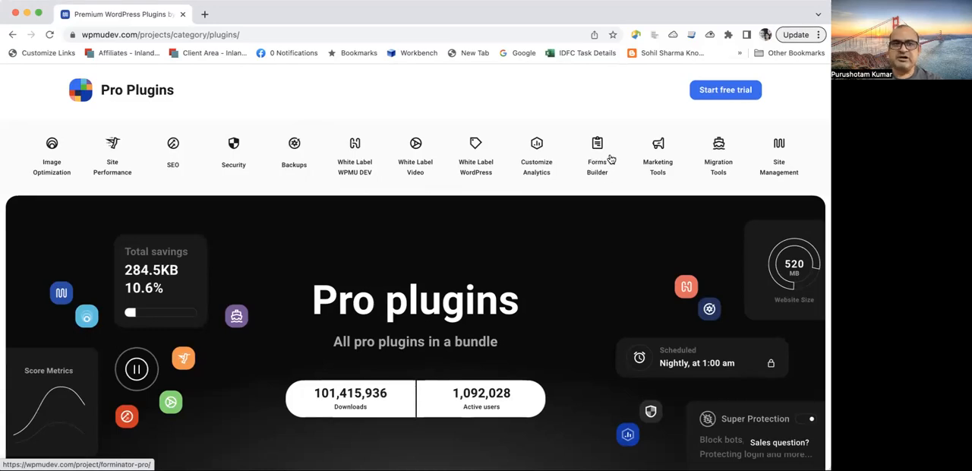
mouse_move(612, 158)
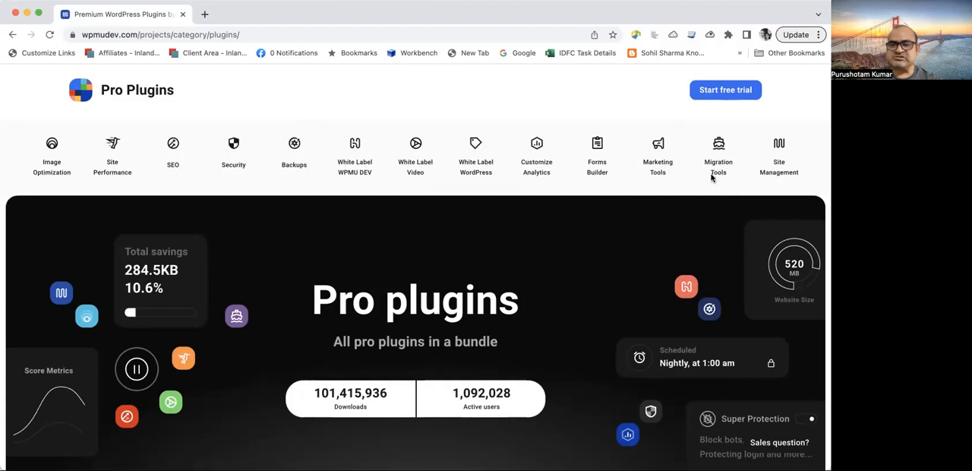
mouse_move(715, 157)
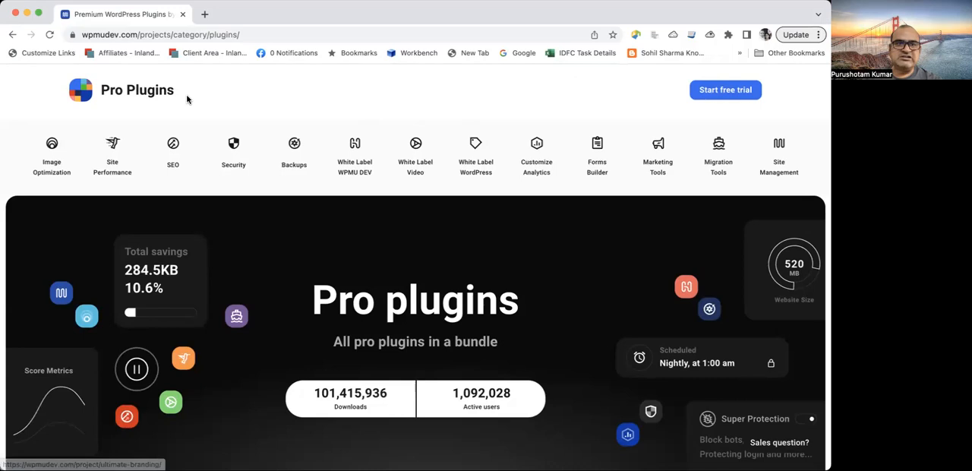
mouse_move(705, 180)
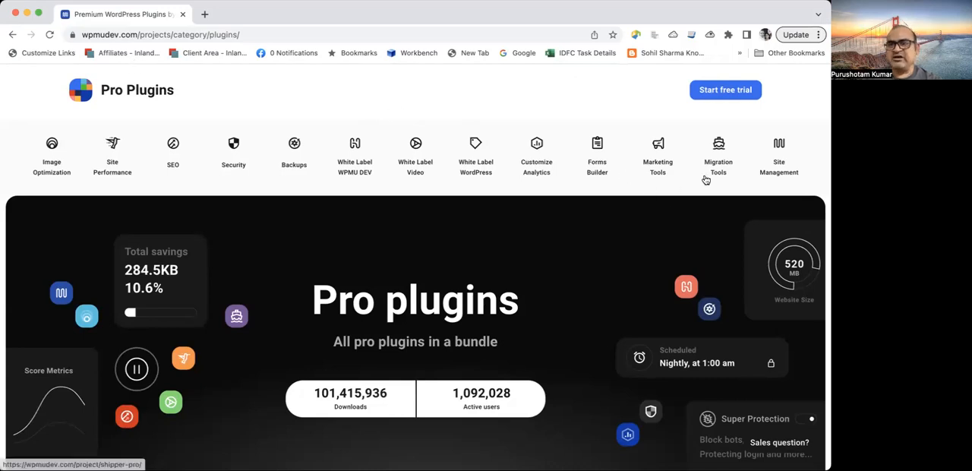
mouse_move(712, 180)
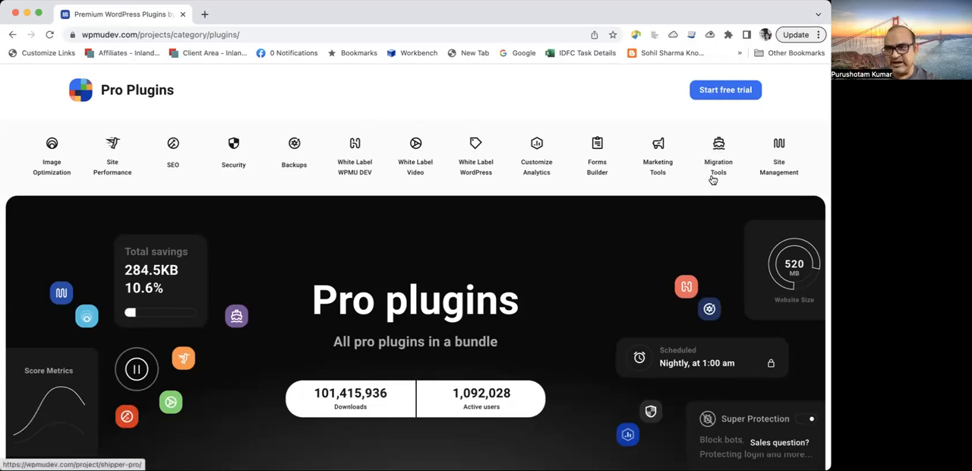
mouse_move(783, 144)
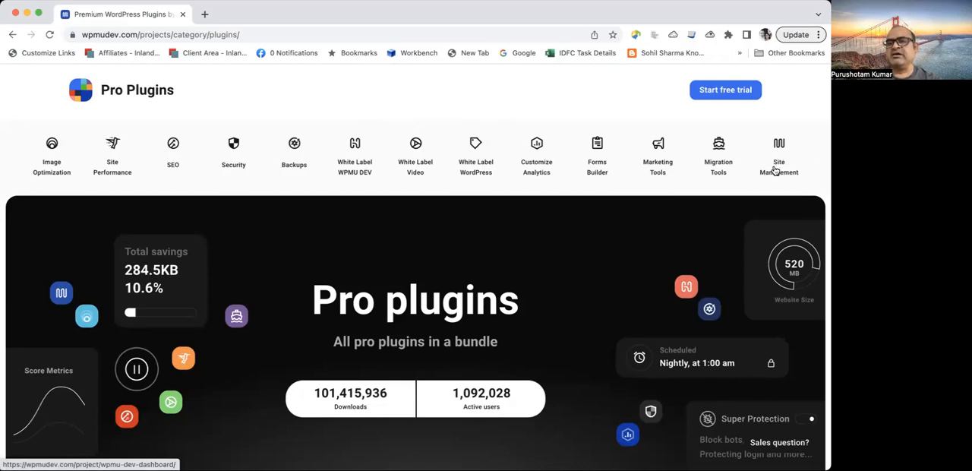
mouse_move(780, 152)
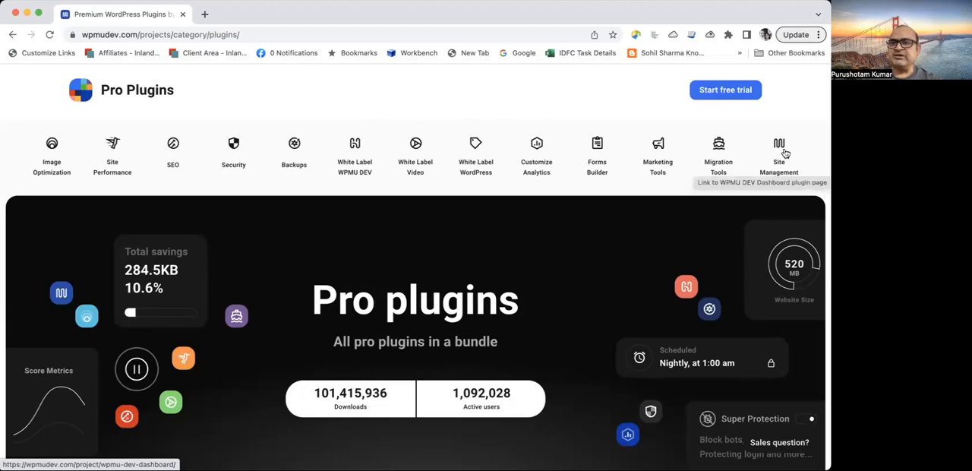
mouse_move(797, 166)
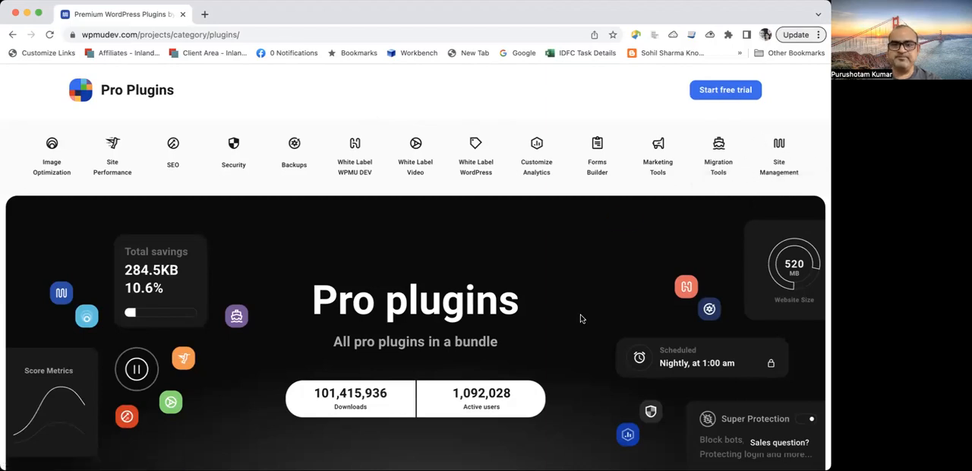
scroll(down, 3)
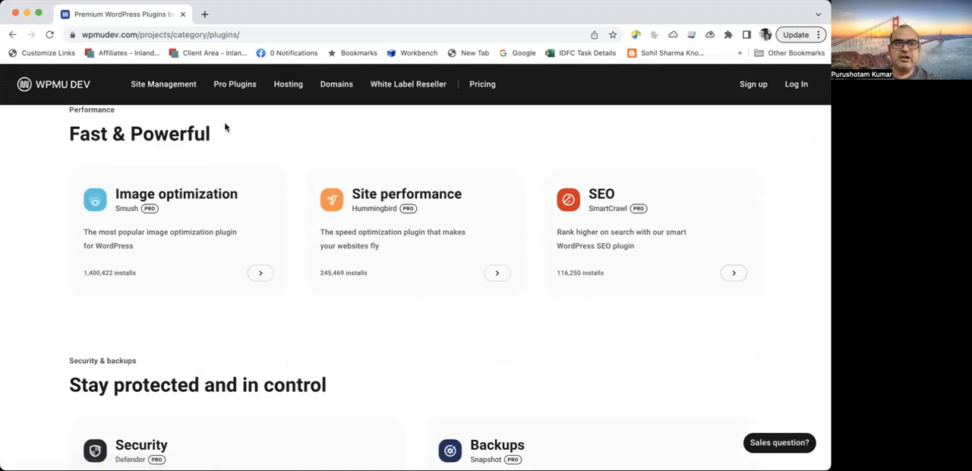
scroll(down, 3)
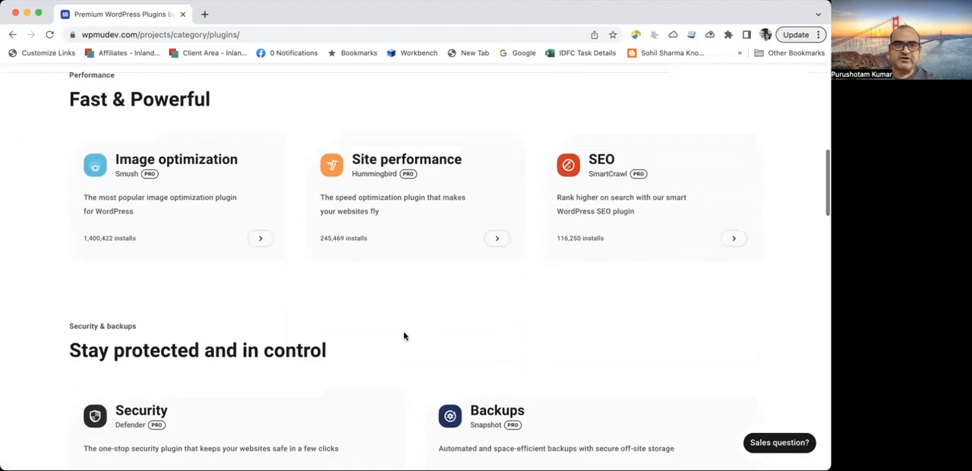
mouse_move(205, 211)
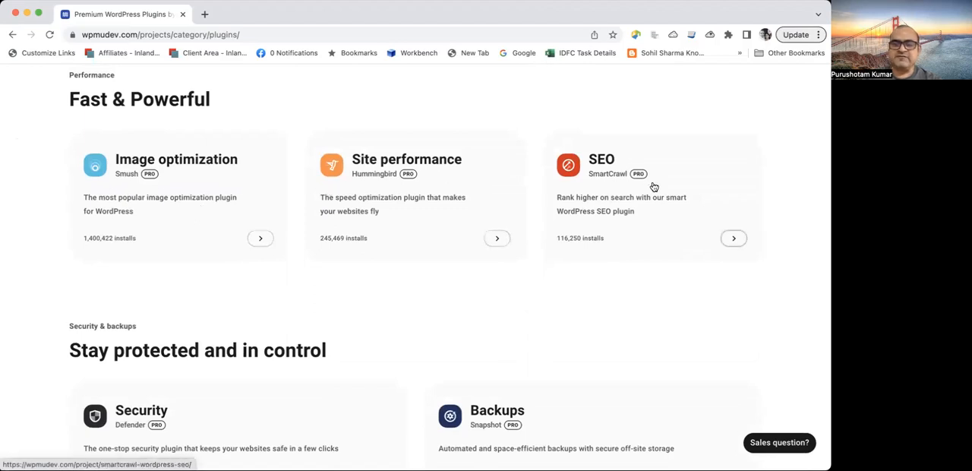
mouse_move(557, 242)
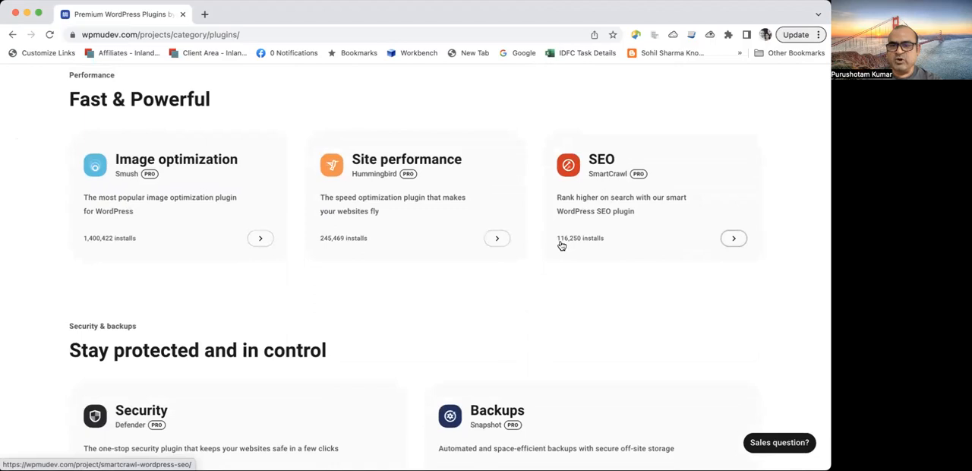
mouse_move(594, 245)
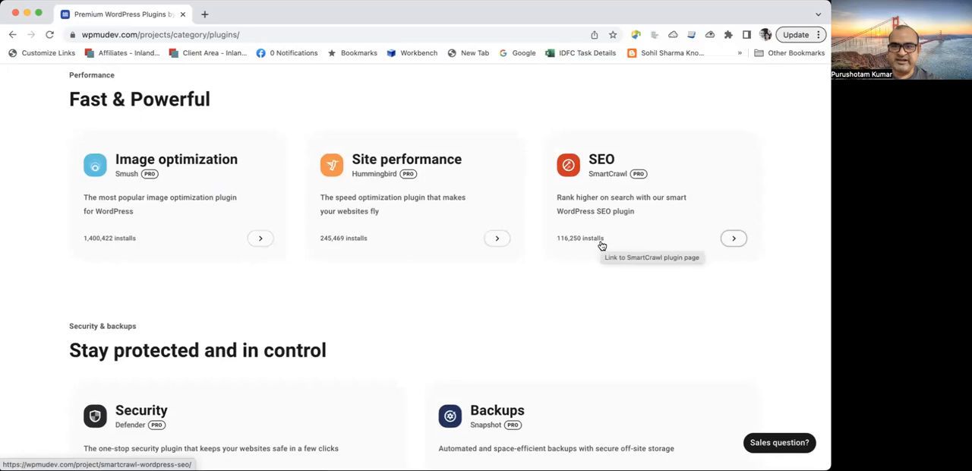
mouse_move(441, 163)
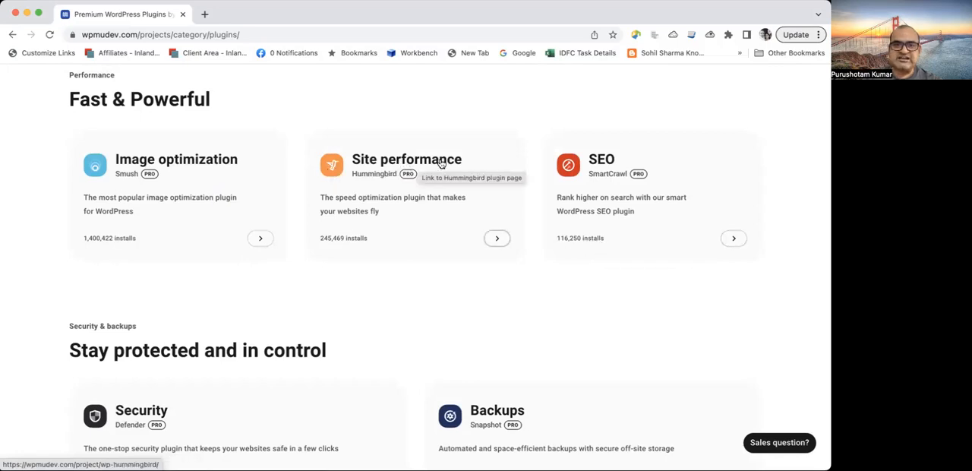
mouse_move(339, 244)
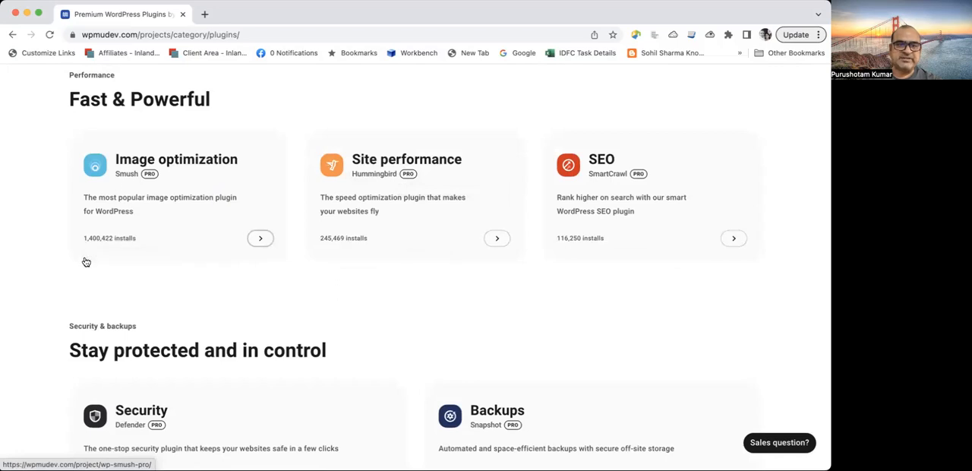
mouse_move(89, 245)
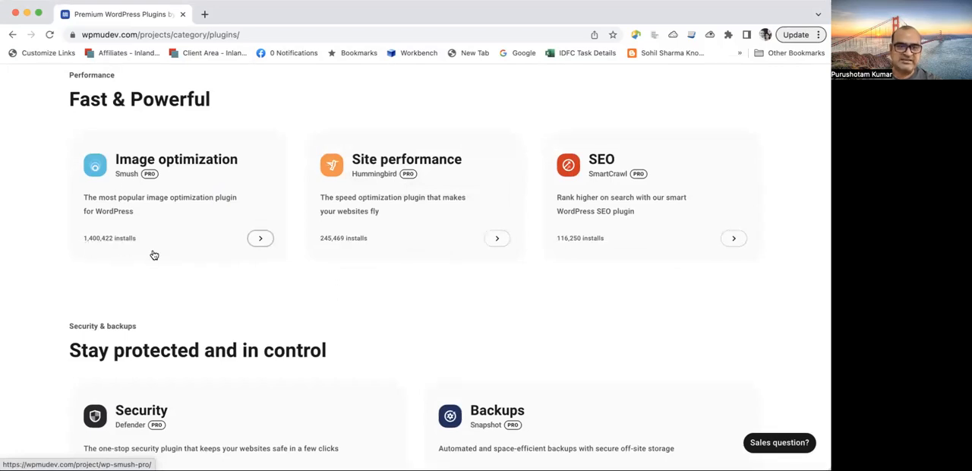
scroll(down, 3)
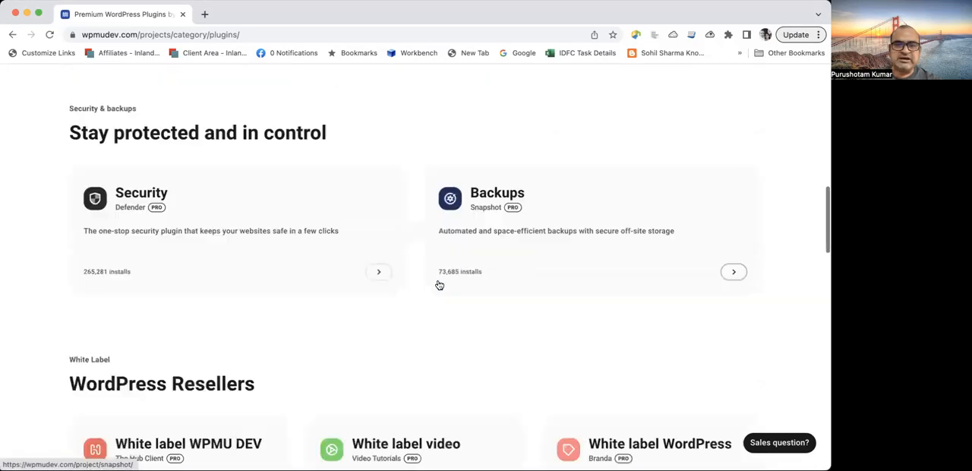
scroll(down, 3)
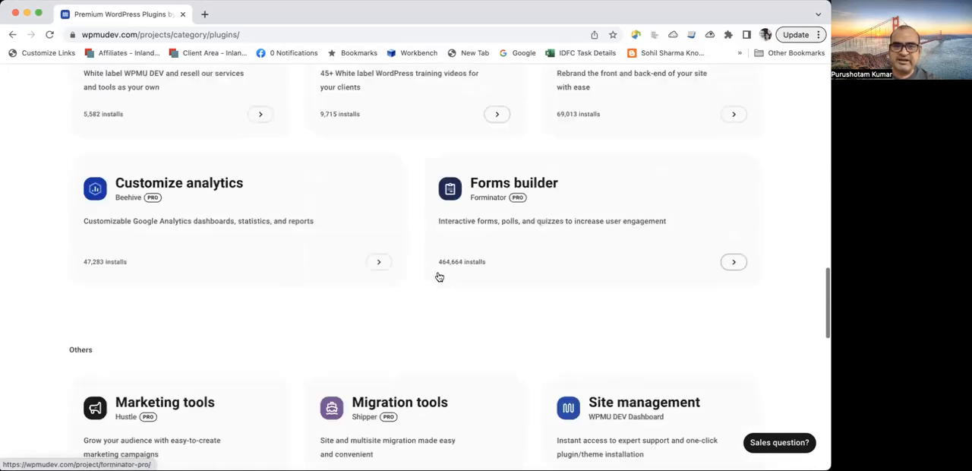
scroll(up, 3)
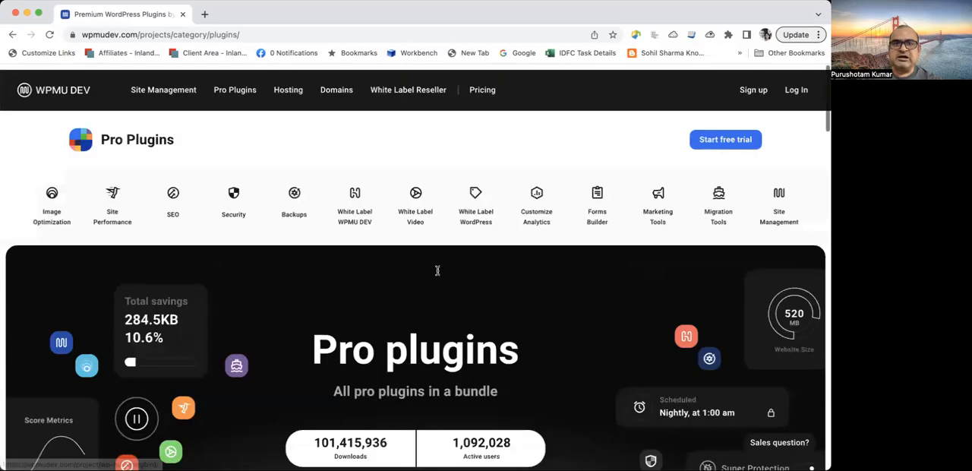
click(287, 89)
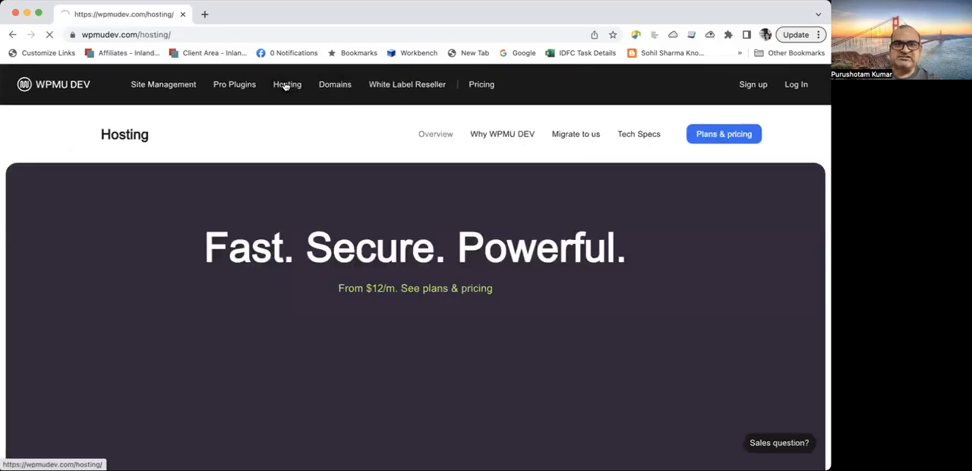
- Browse the Hosting data-center map and 'Fully dedicated, lightning fast' section, then return to the banner
scroll(down, 3)
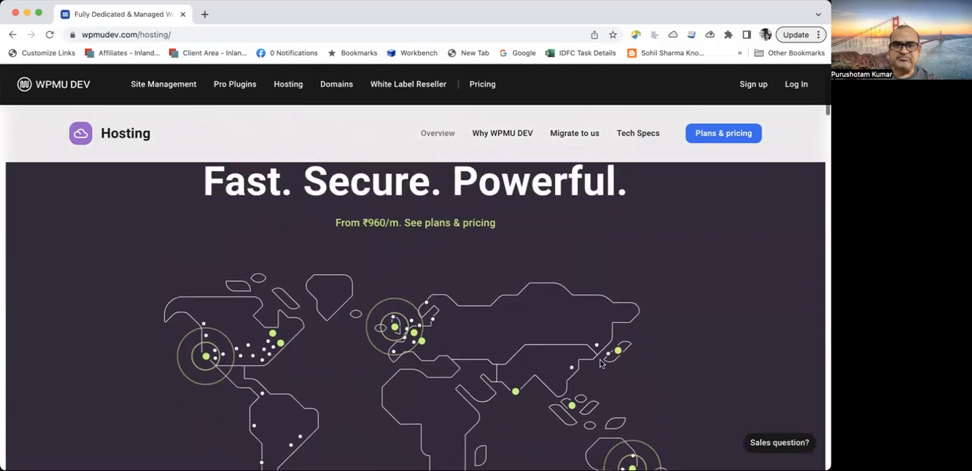
scroll(down, 3)
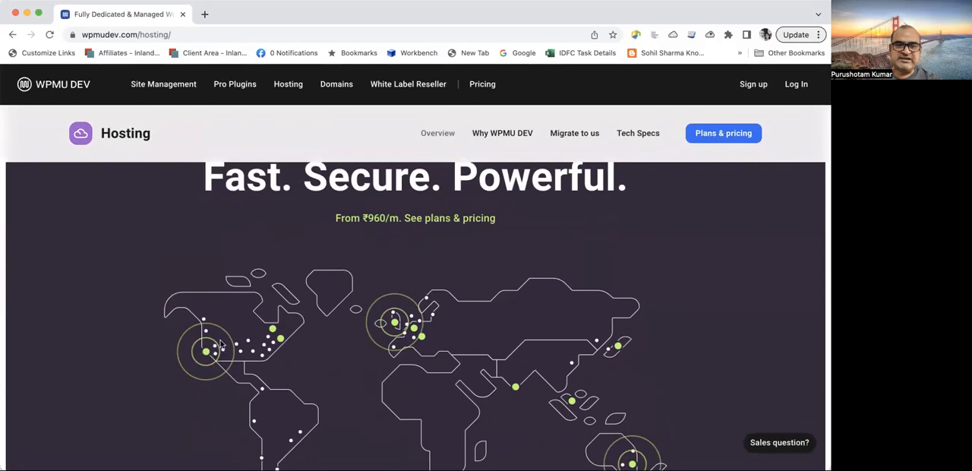
scroll(down, 3)
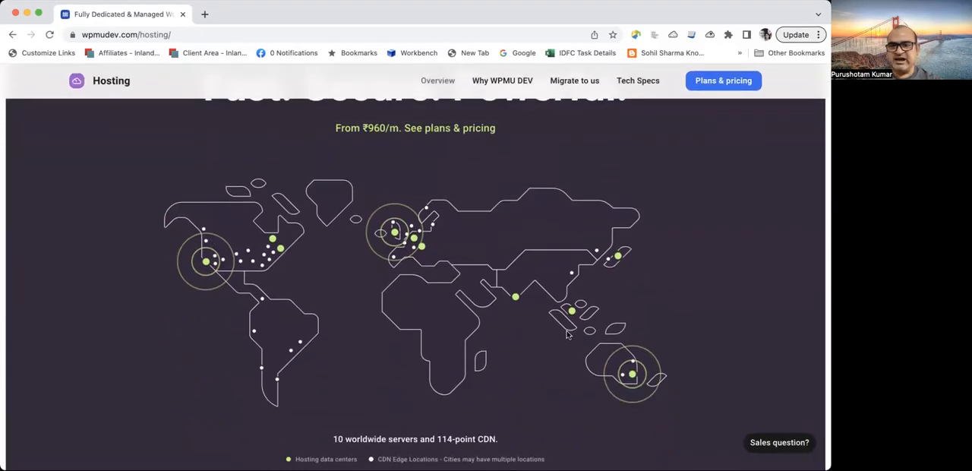
mouse_move(596, 322)
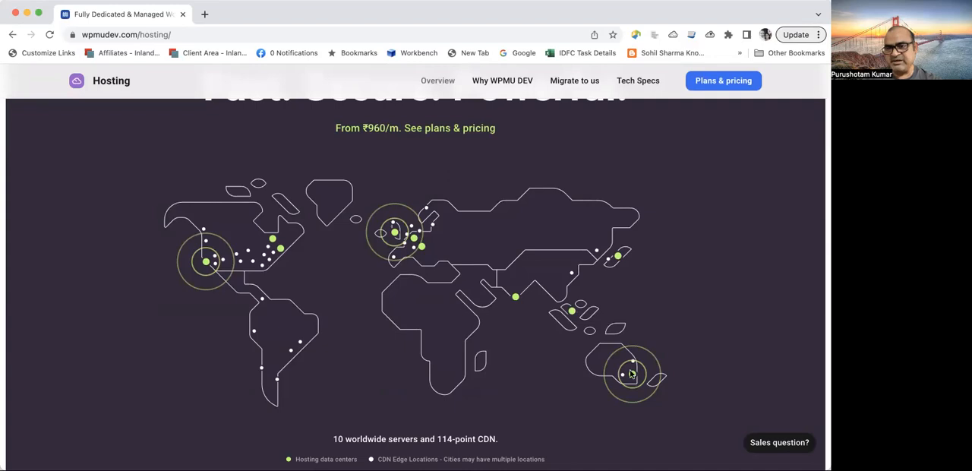
mouse_move(658, 360)
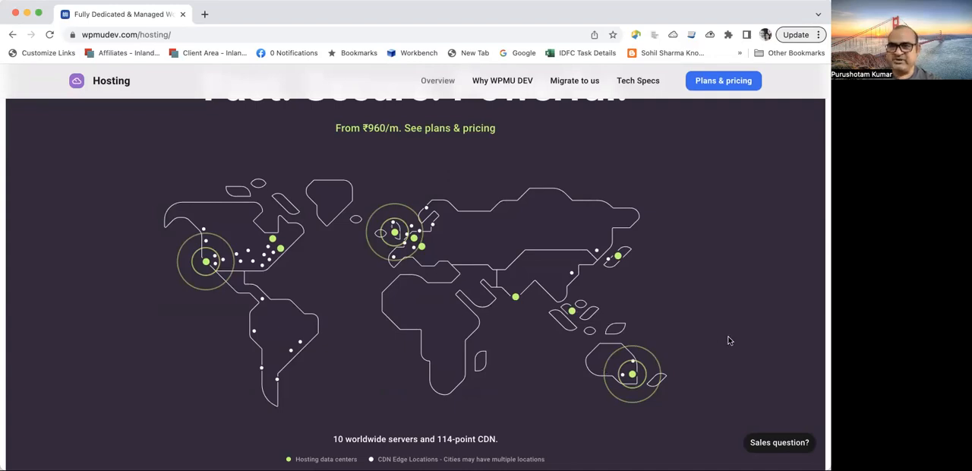
scroll(down, 3)
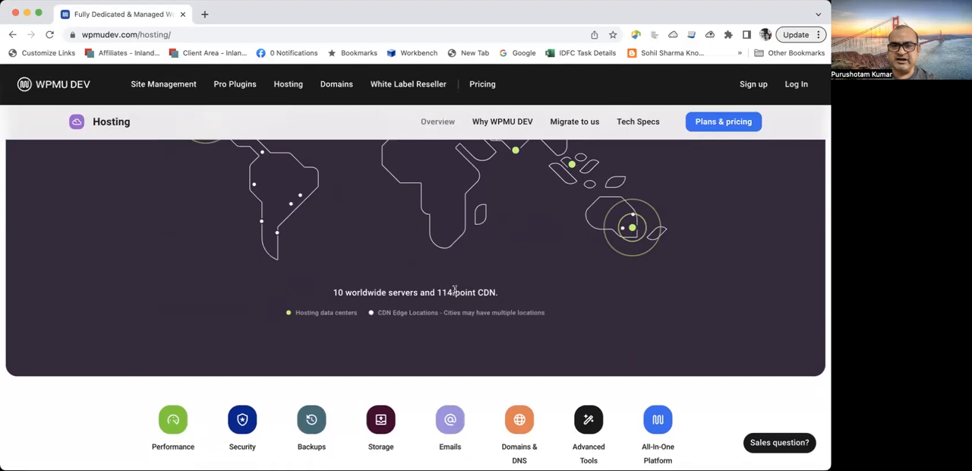
mouse_move(575, 304)
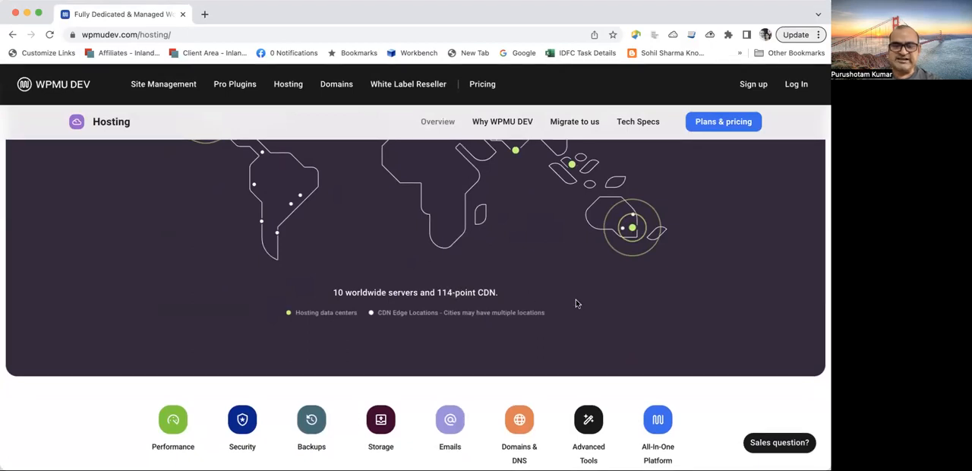
scroll(down, 3)
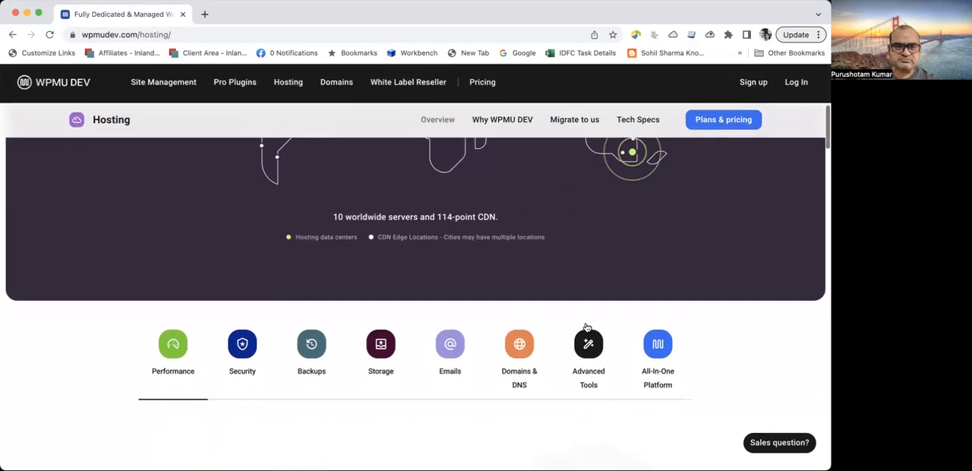
scroll(down, 3)
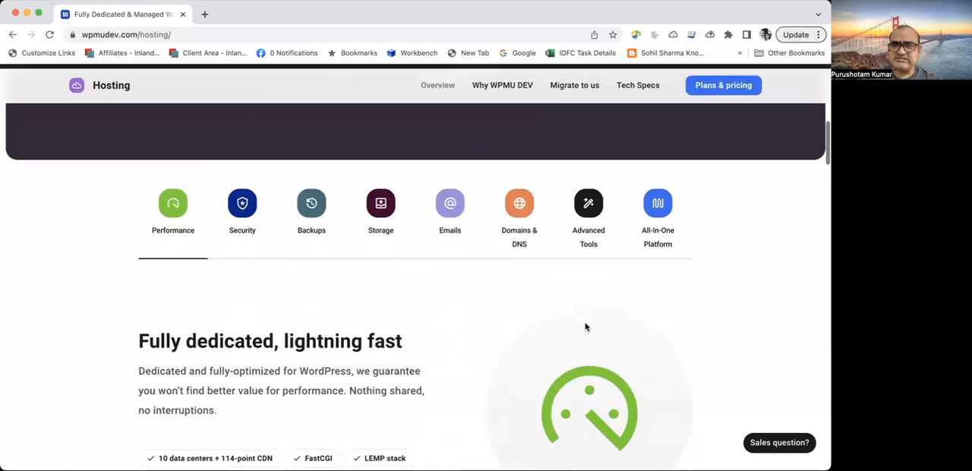
scroll(down, 3)
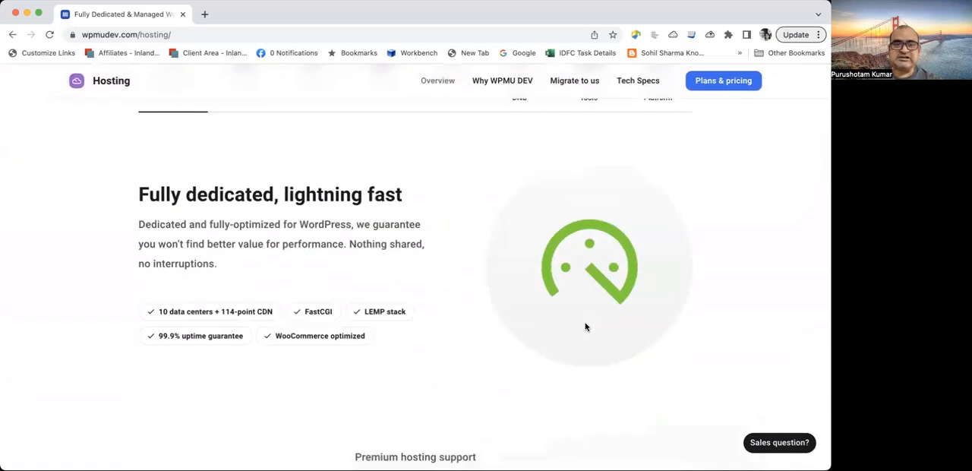
scroll(up, 3)
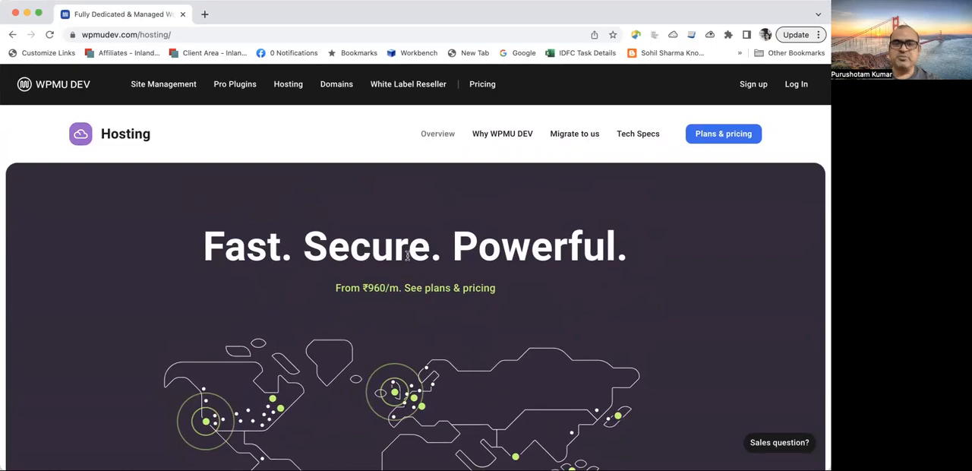
mouse_move(408, 84)
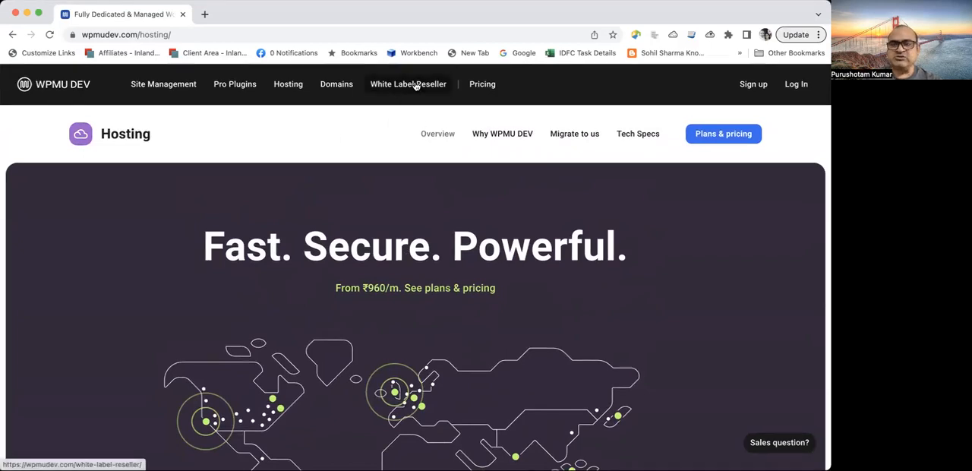
- Open Pricing and review the Quantum hosting plan at ₹320/month and its features
click(482, 83)
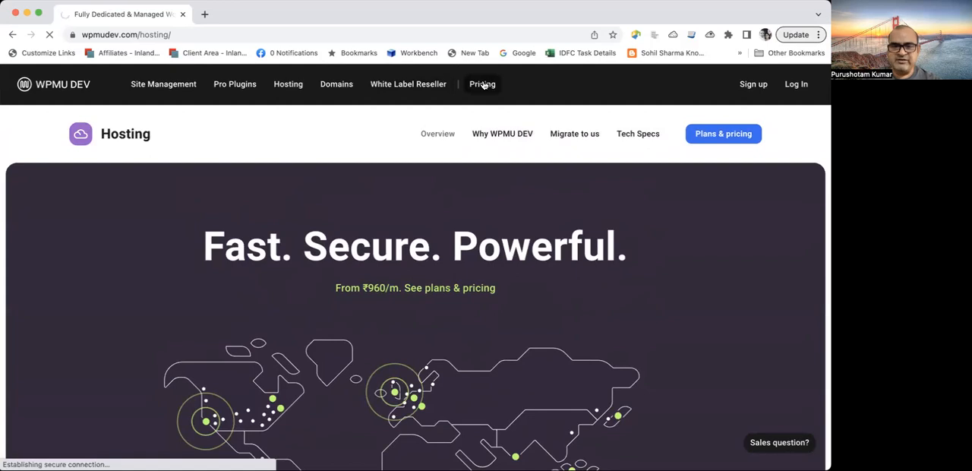
click(483, 84)
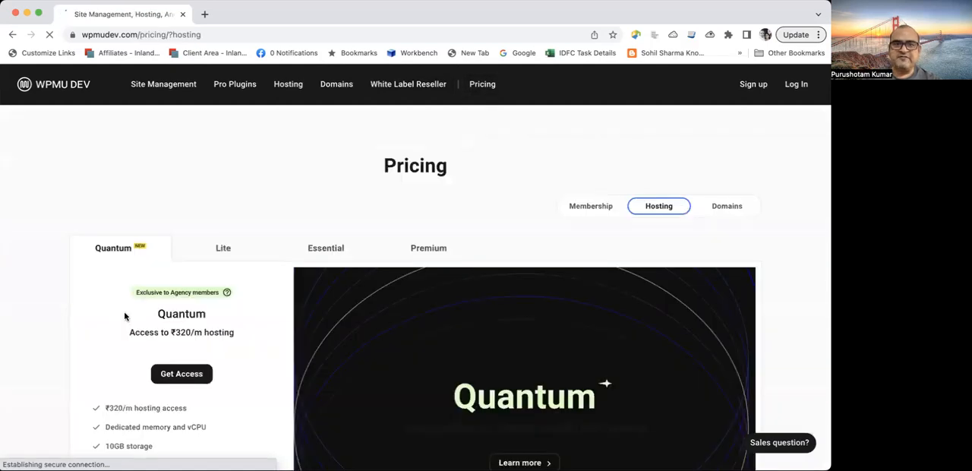
scroll(down, 3)
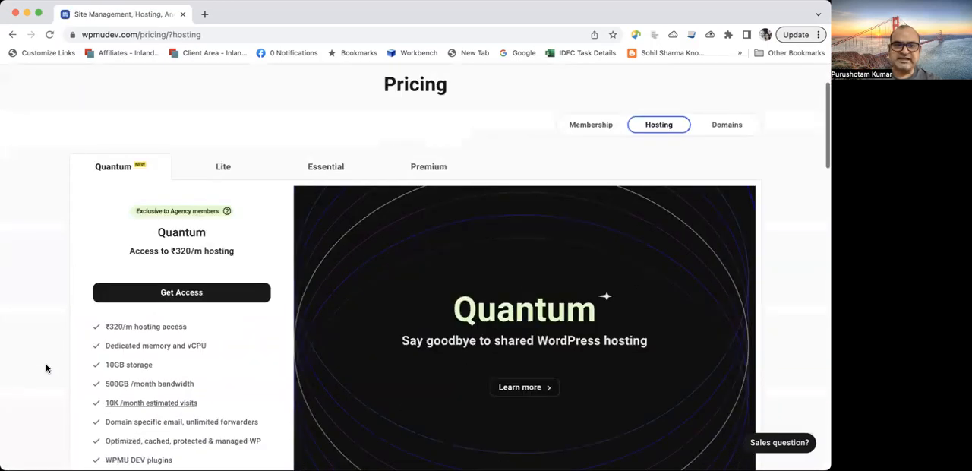
scroll(down, 3)
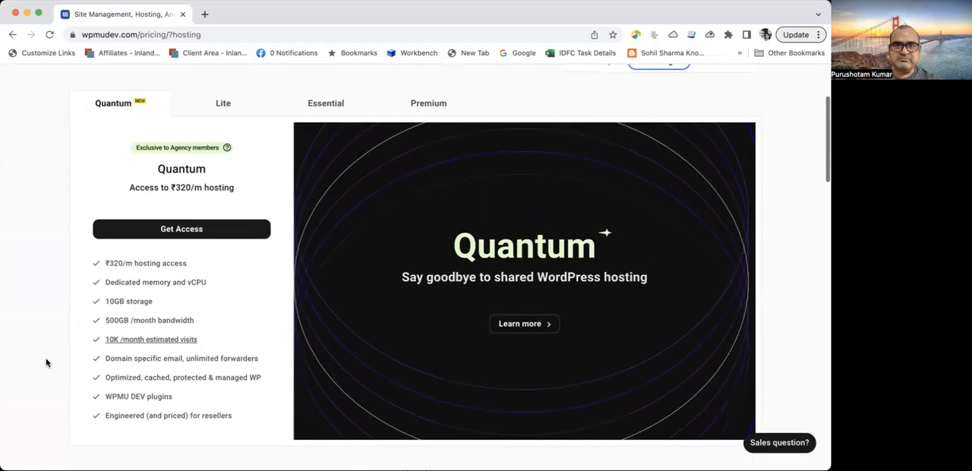
scroll(down, 3)
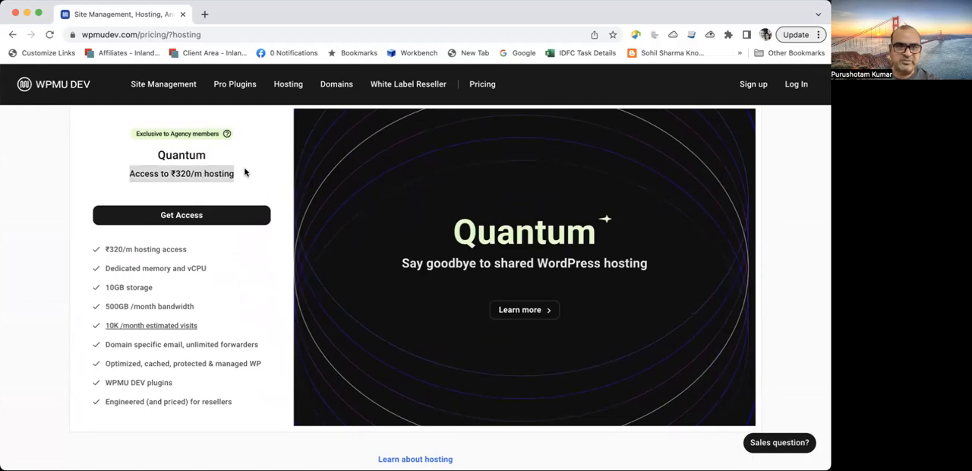
mouse_move(254, 178)
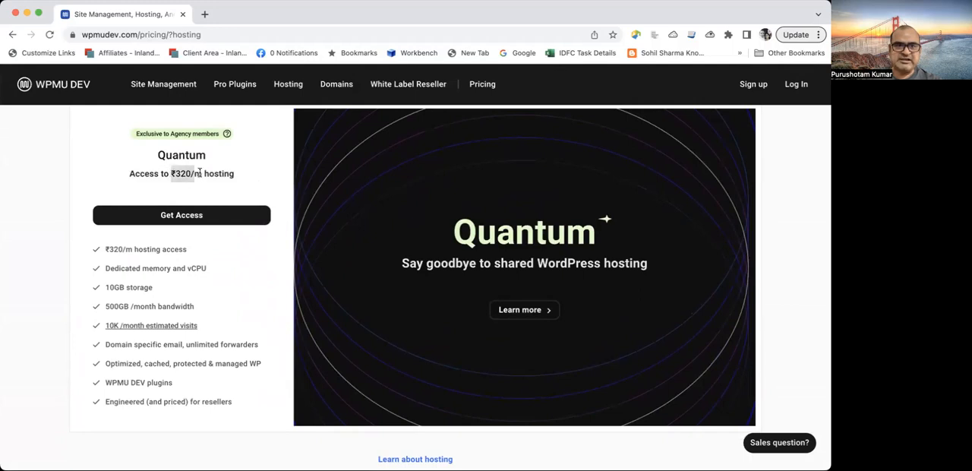
mouse_move(254, 176)
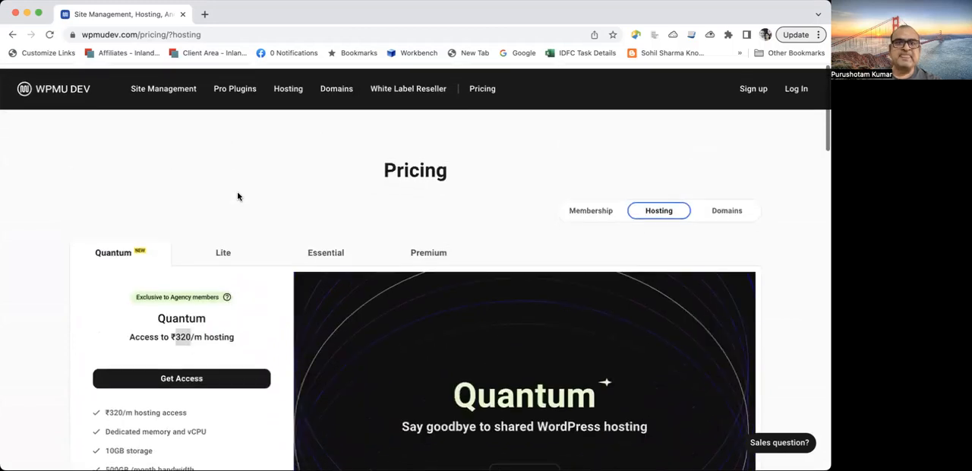
- Switch to the Lite tier showing Bronze ₹960, Silver ₹2400 and Gold ₹4800 plans
click(222, 253)
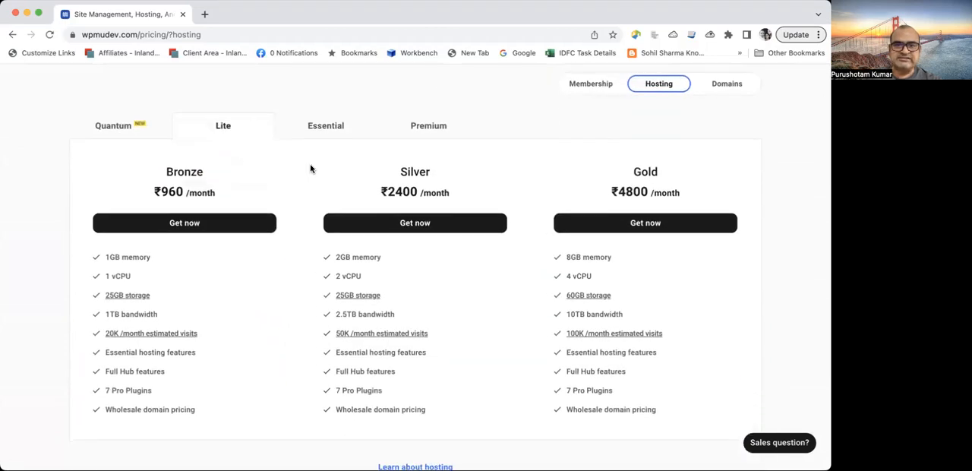
mouse_move(327, 185)
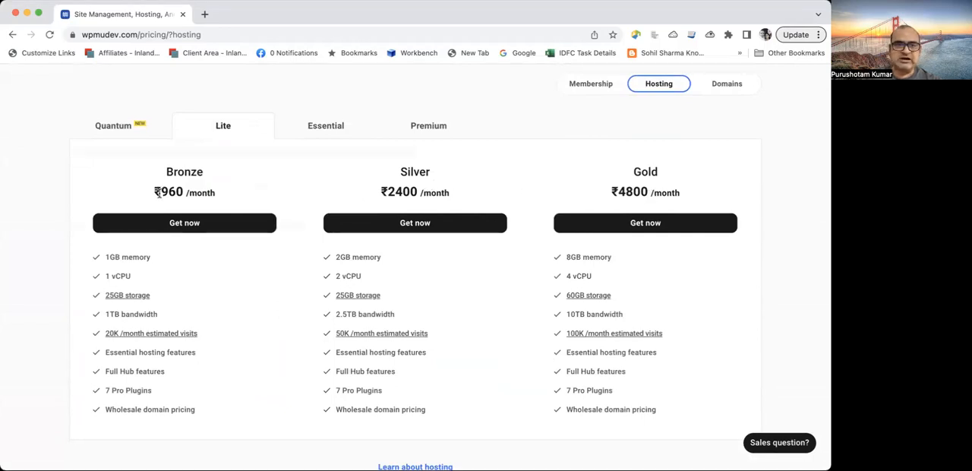
scroll(down, 3)
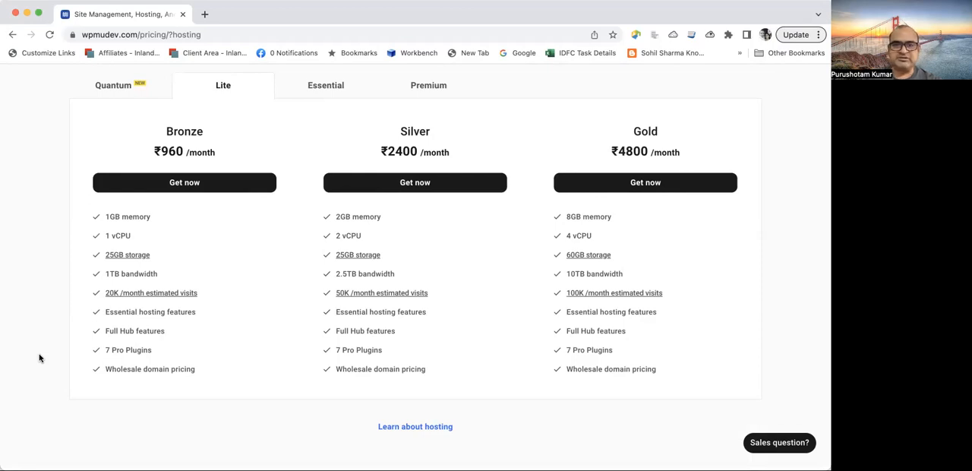
mouse_move(342, 162)
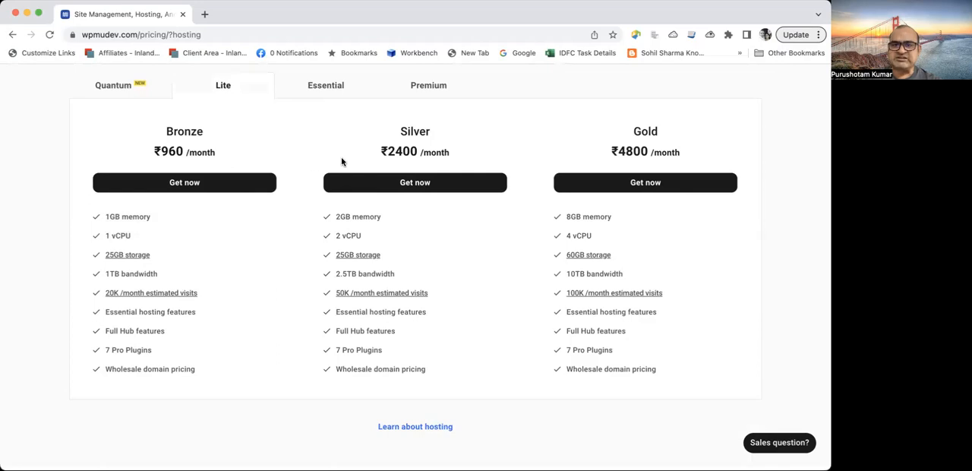
mouse_move(146, 155)
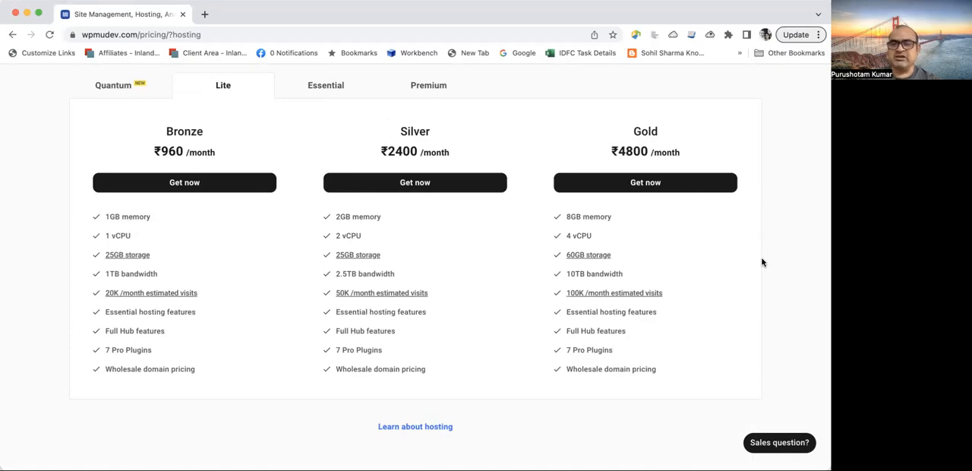
mouse_move(521, 132)
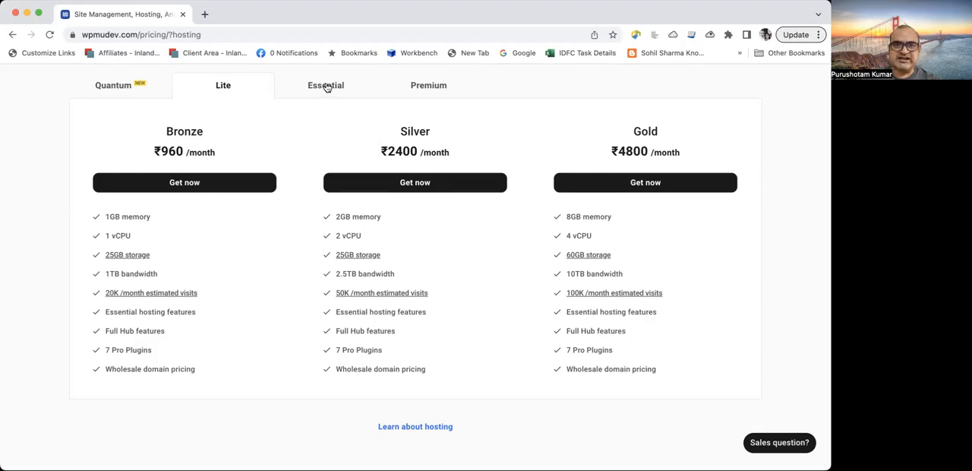
click(325, 85)
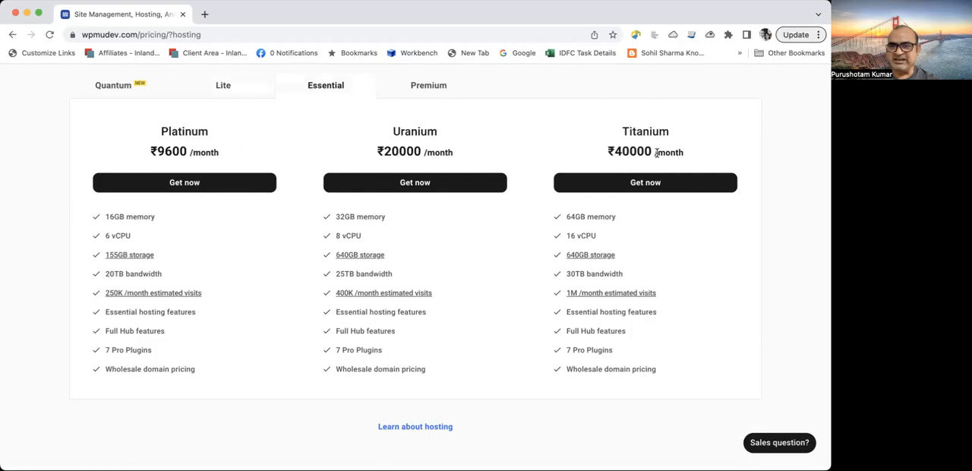
mouse_move(405, 268)
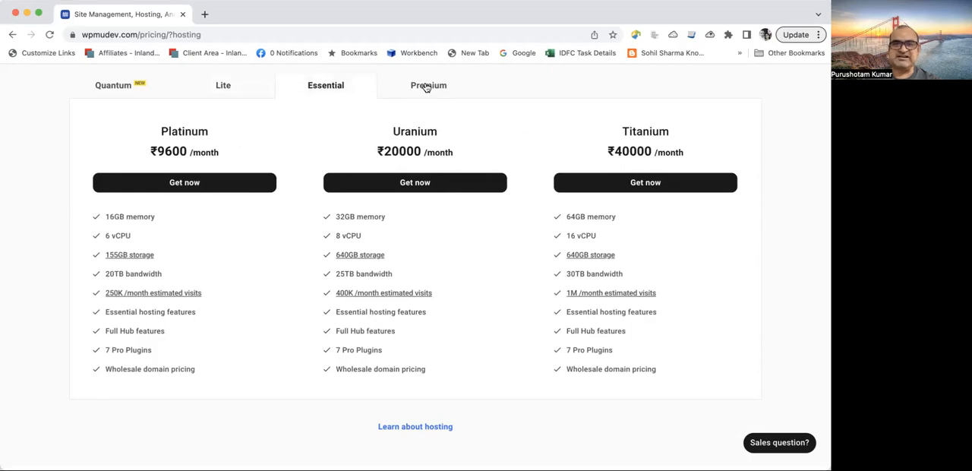
click(428, 85)
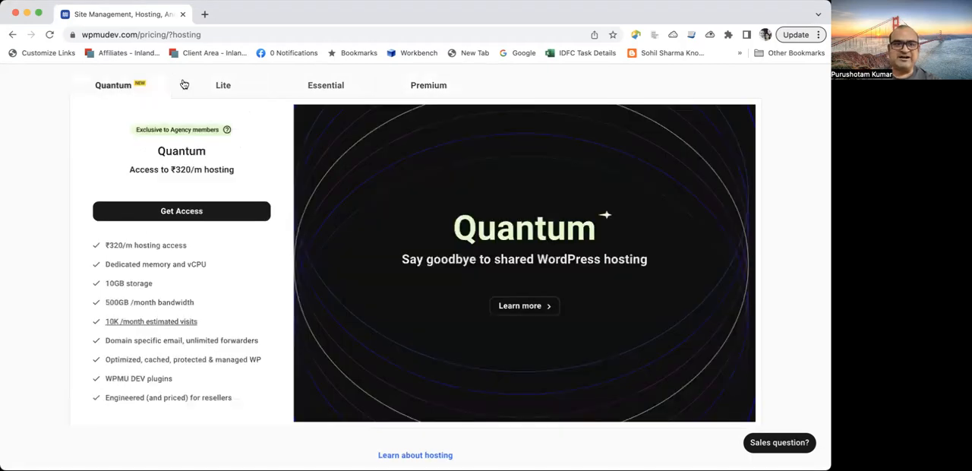
click(222, 85)
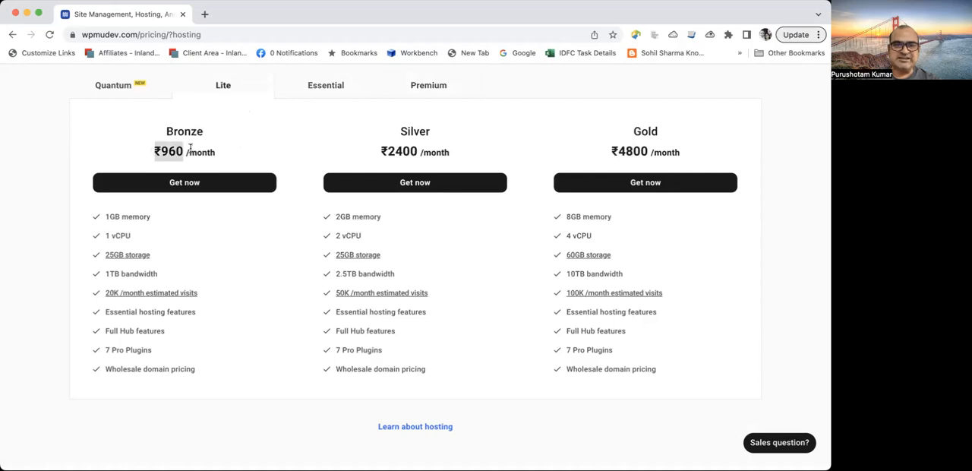